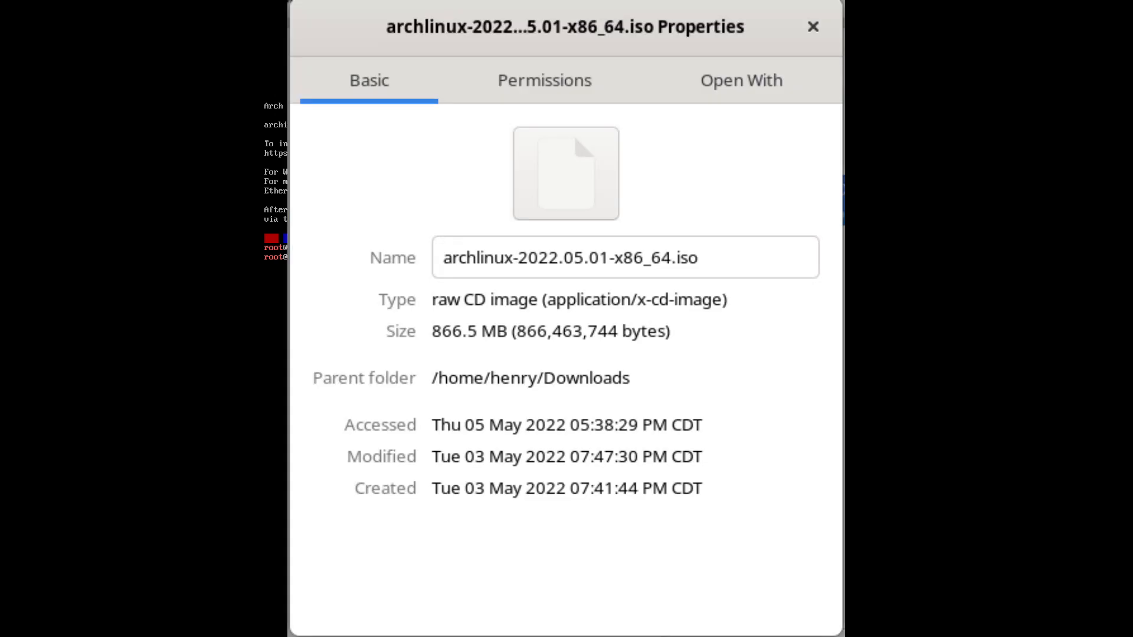
# - Close the archlinux-2022.05.01-x86_64.iso Properties window in GNOME Files
pyautogui.click(811, 26)
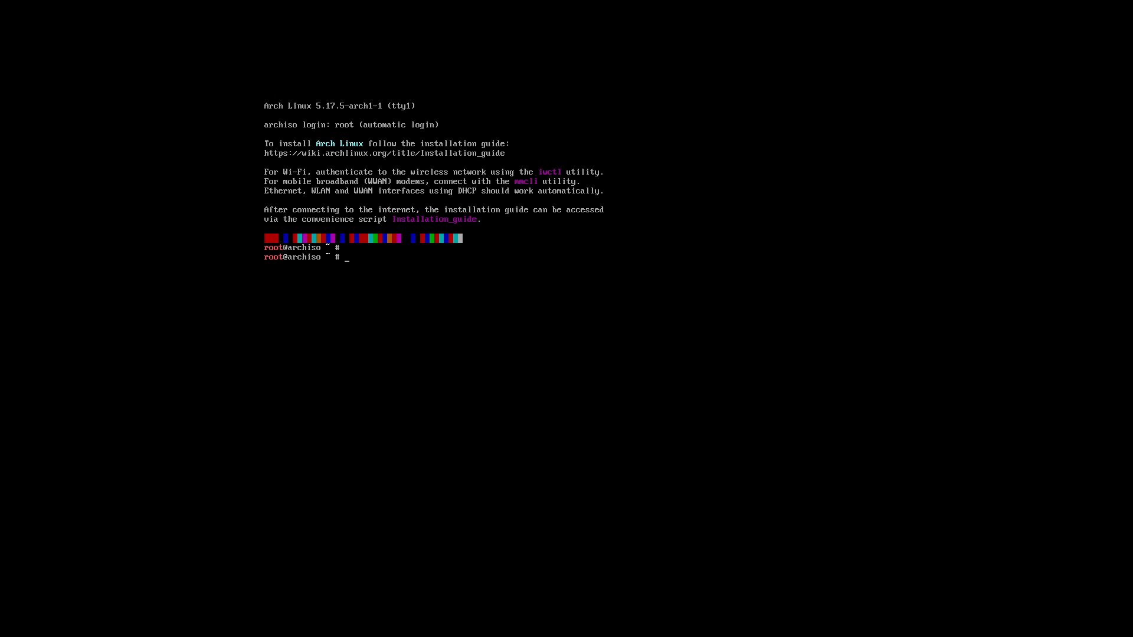
# - Launch the installer with 'python -m archinstall' and move to mirror region selection
pyautogui.write('python')
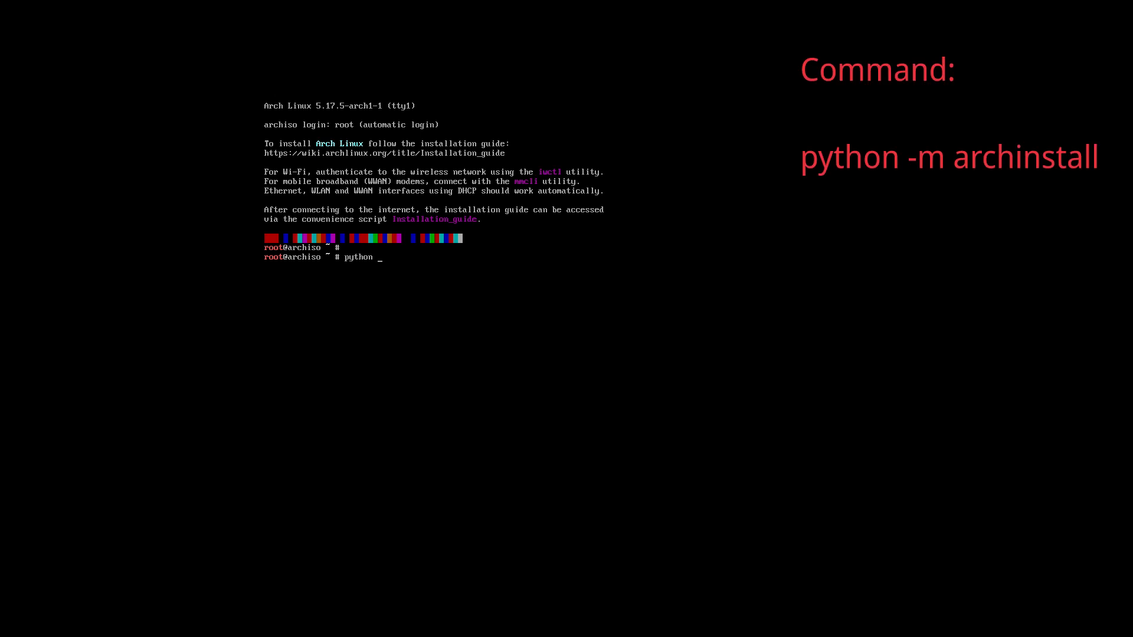
pyautogui.write('-m archinstal')
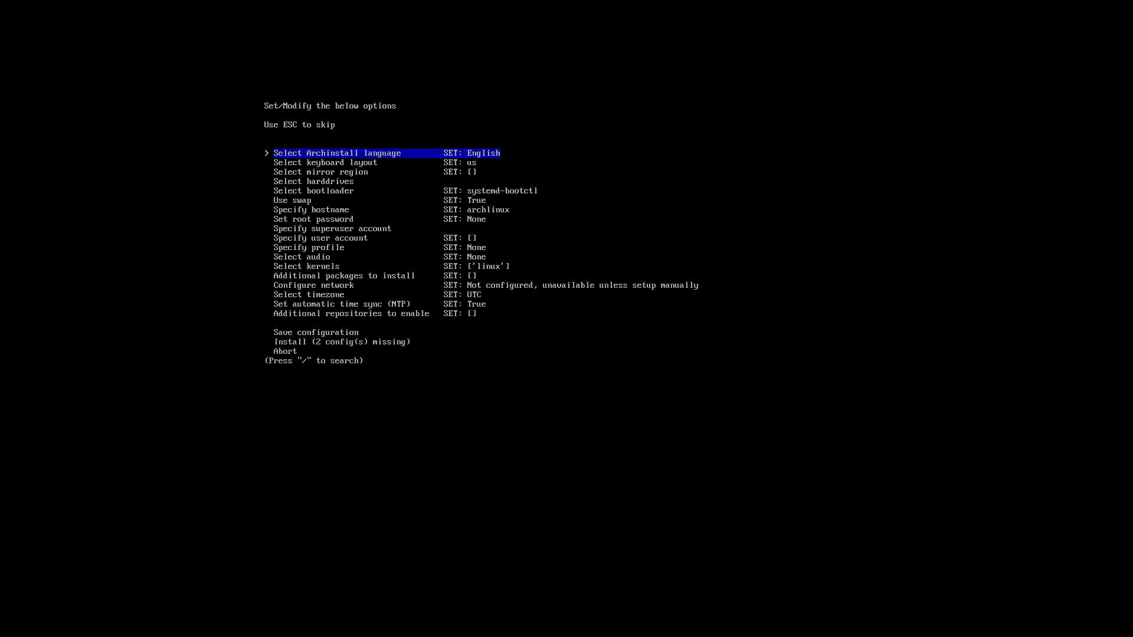
pyautogui.press('Down')
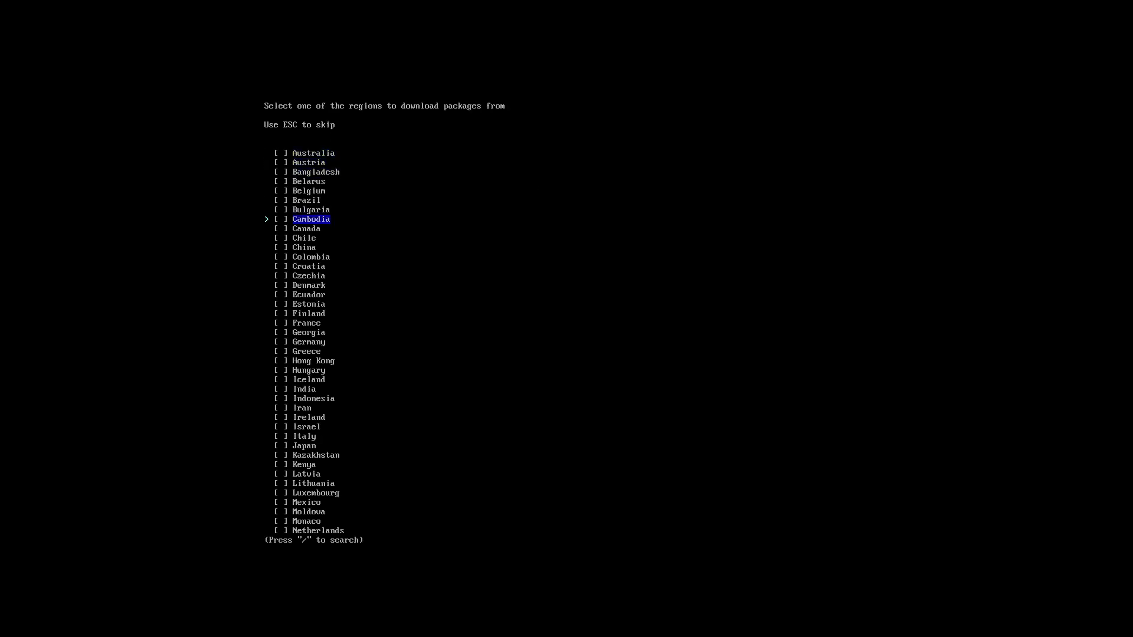
# - Choose the United States mirror region and proceed toward the partition filesystem prompt
pyautogui.press('Up')
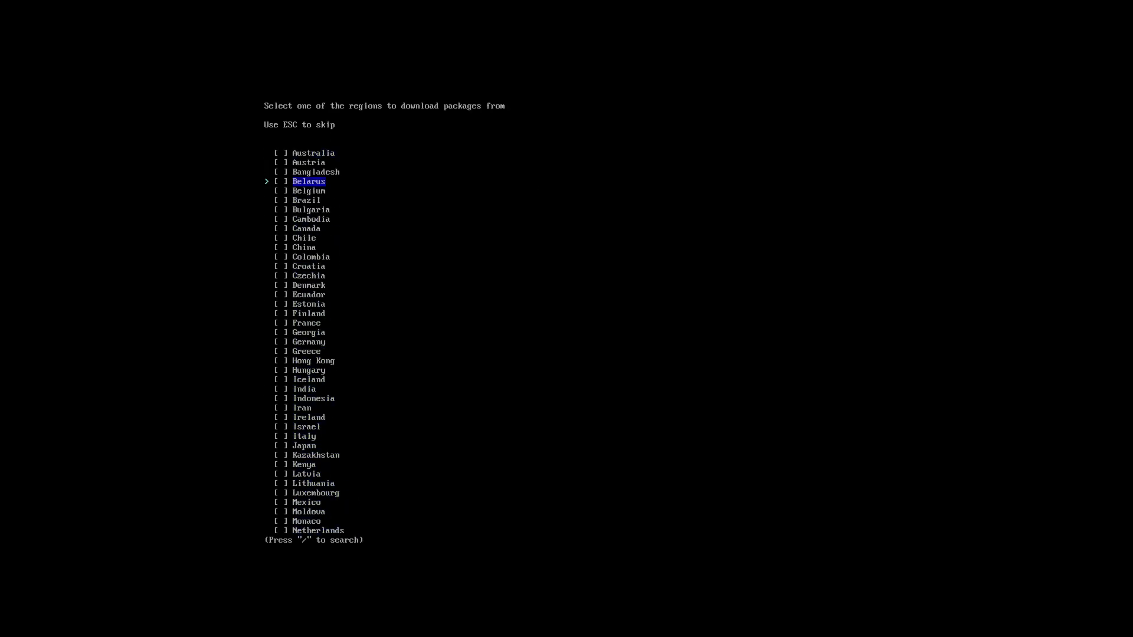
pyautogui.press('enter')
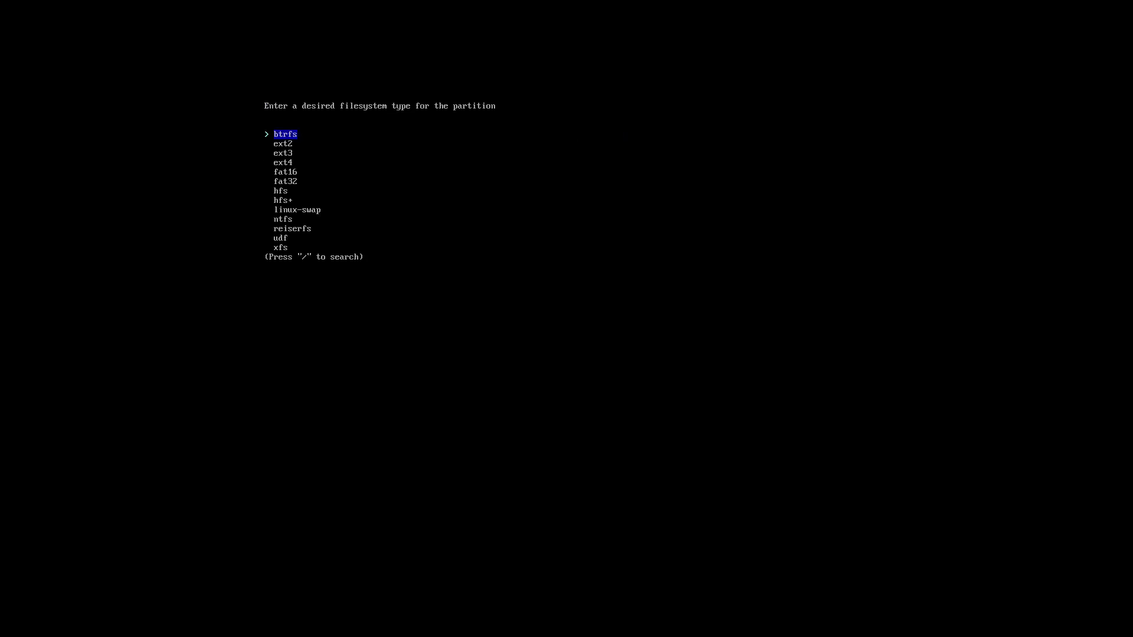
# - Choose a filesystem type for the new partition on /dev/vda
pyautogui.press('Down')
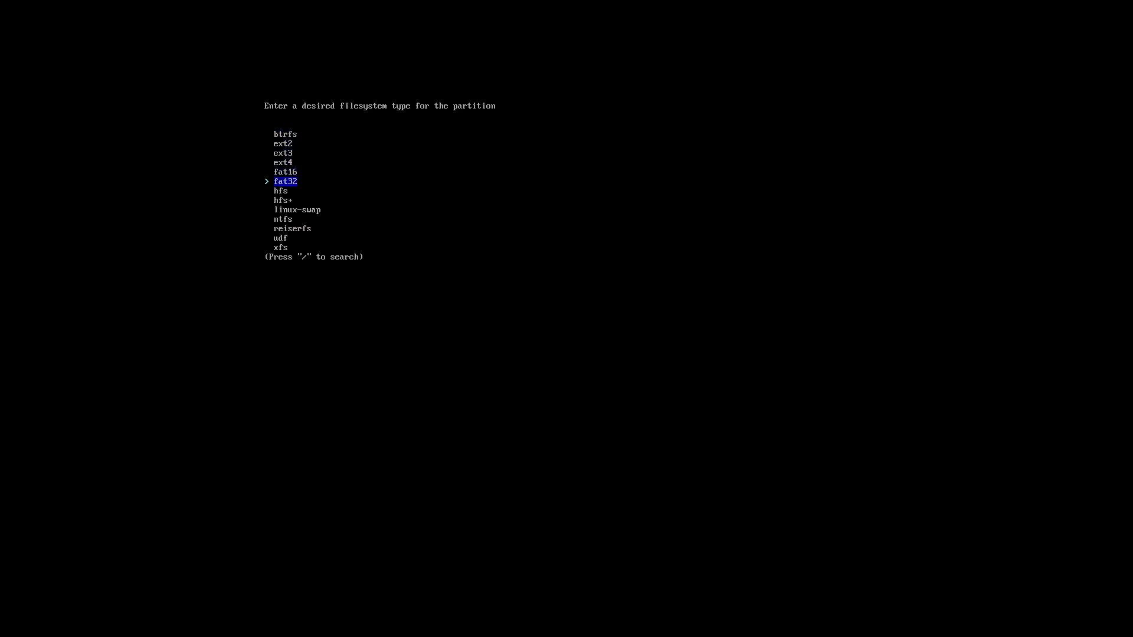
pyautogui.press('Down')
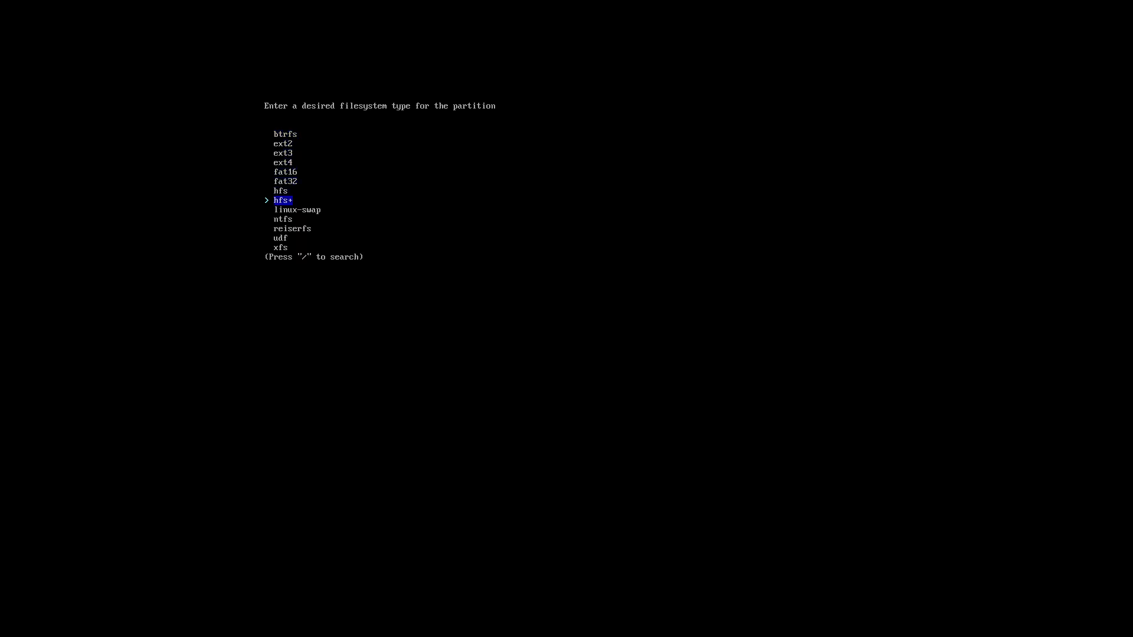
pyautogui.press('Up')
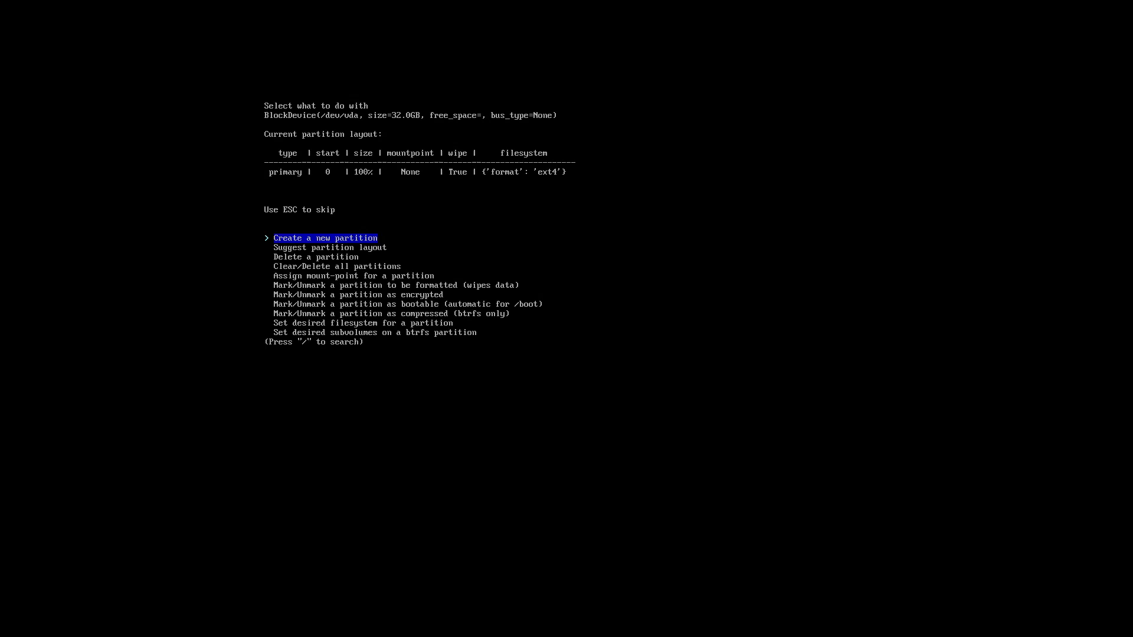
# - Browse the partition actions, then leave the partition editor for the main options
pyautogui.press('down')
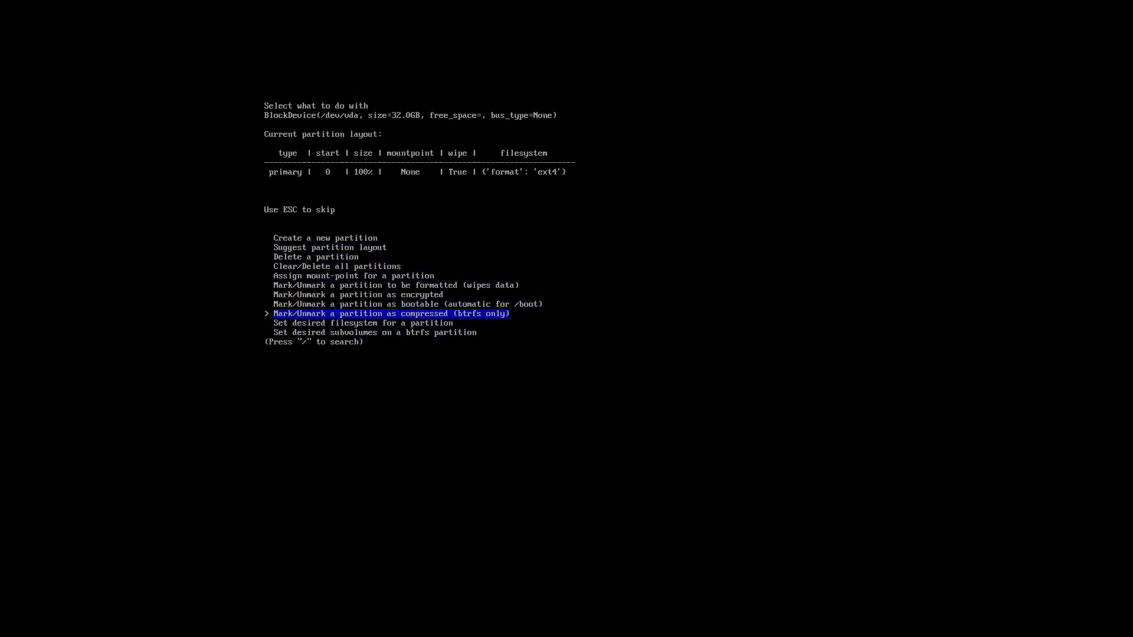
pyautogui.press('Up')
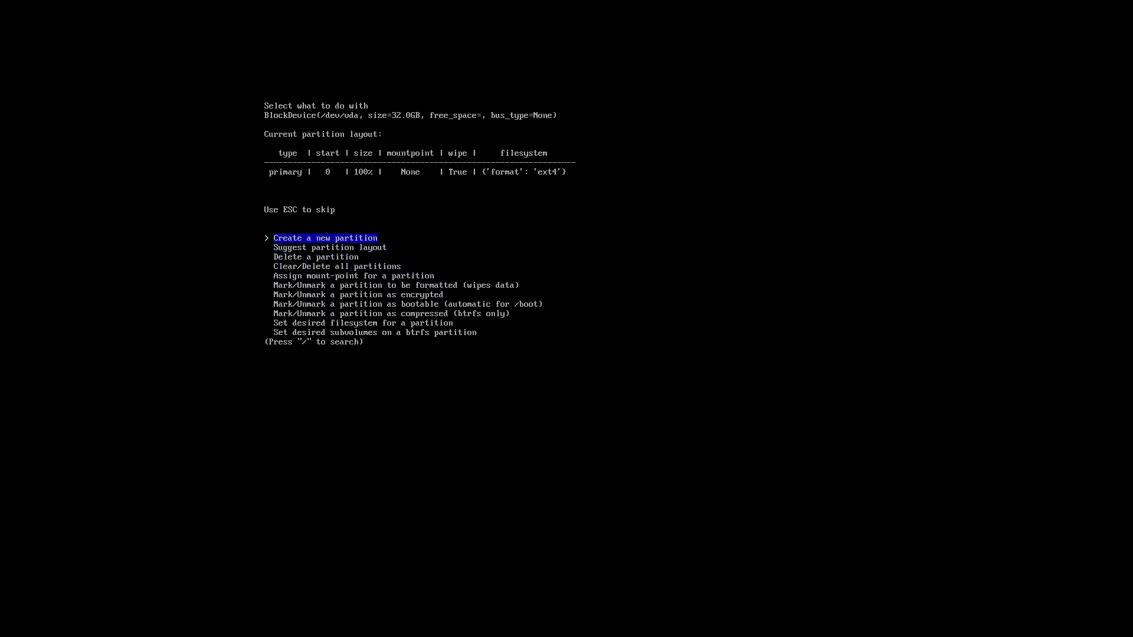
pyautogui.press('Down')
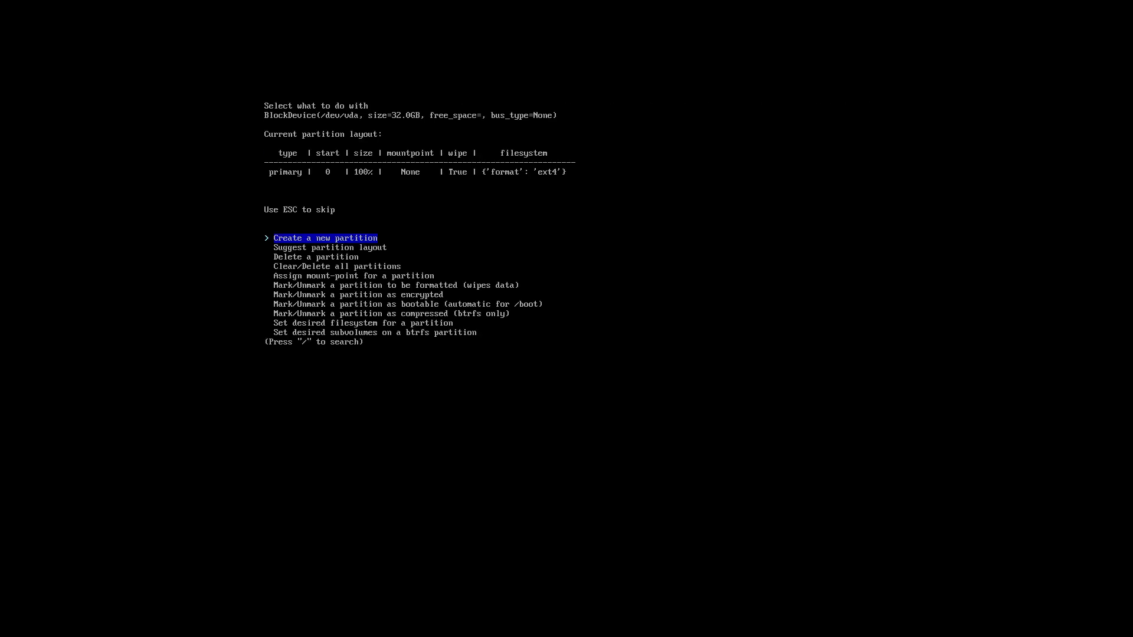
pyautogui.press('down')
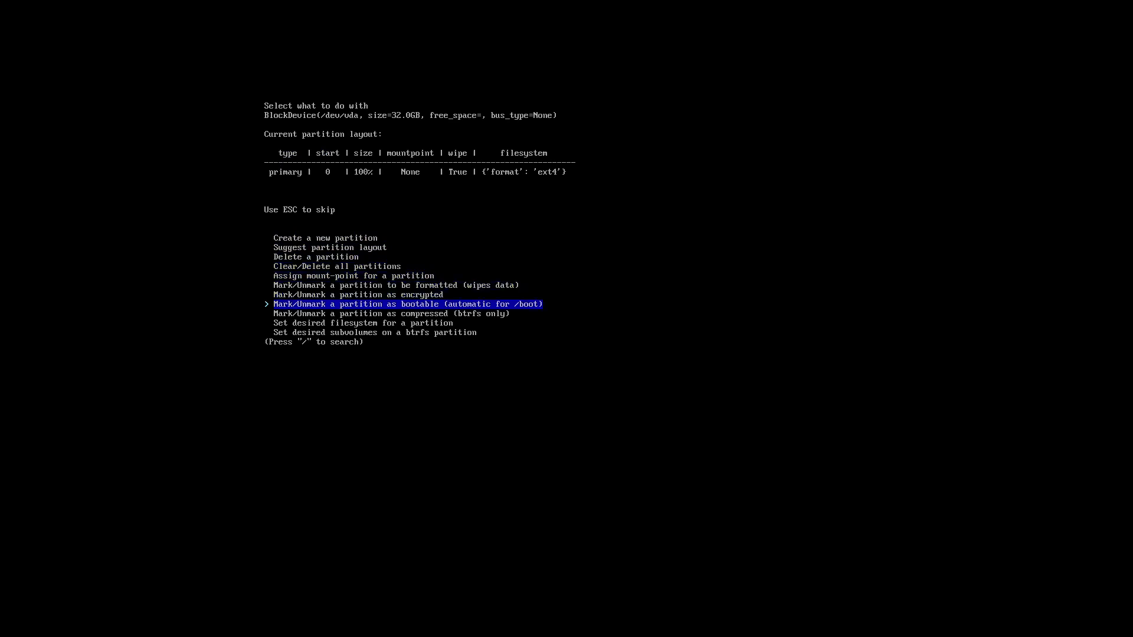
pyautogui.press('Down')
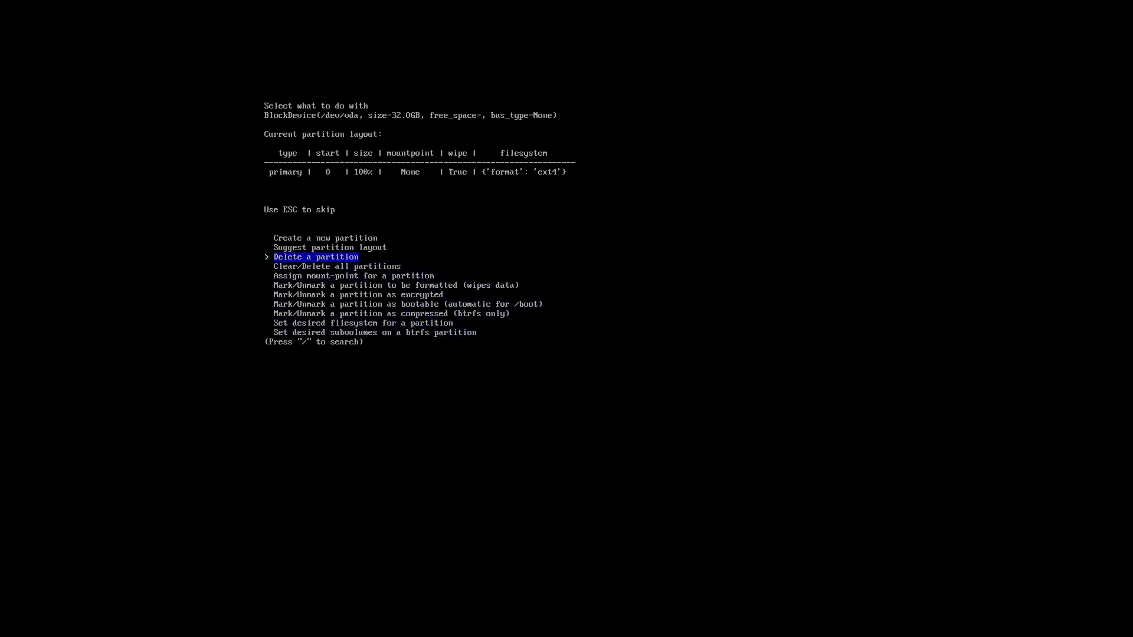
pyautogui.press('Escape')
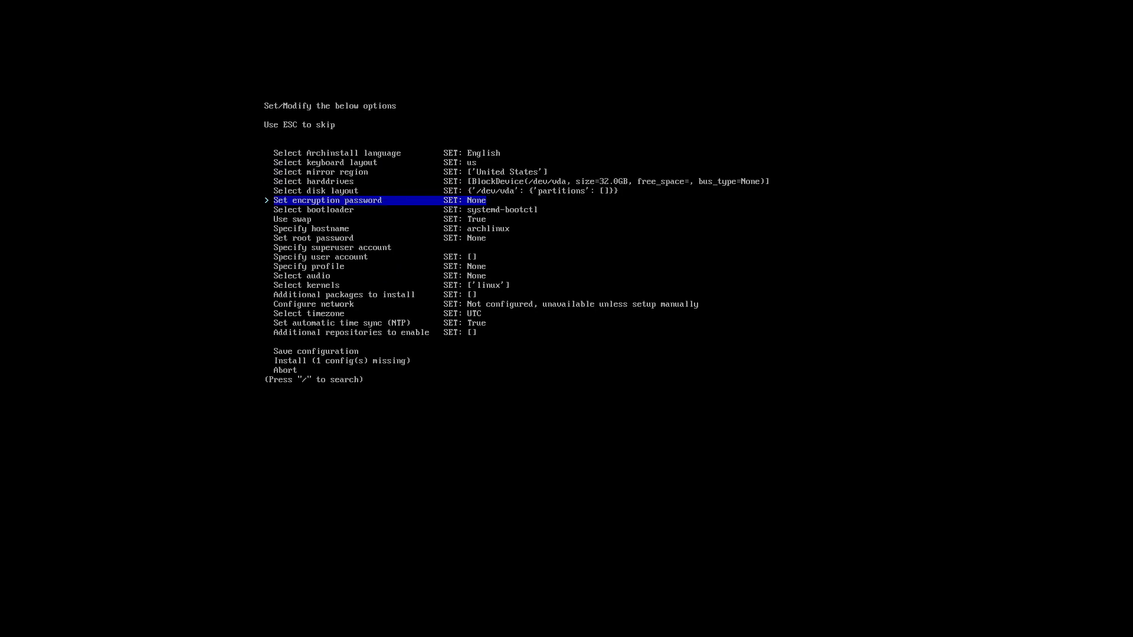
# - Set the wipe-and-partition disk layout and grub-install bootloader, reaching the desktop profile list
pyautogui.press('Down')
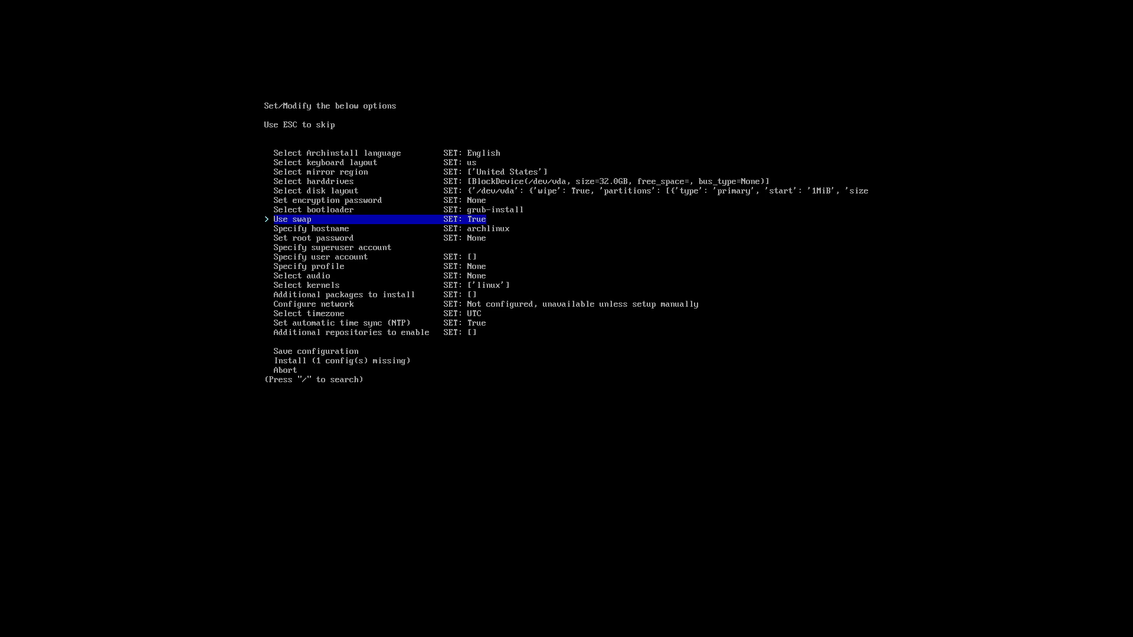
pyautogui.press('Down')
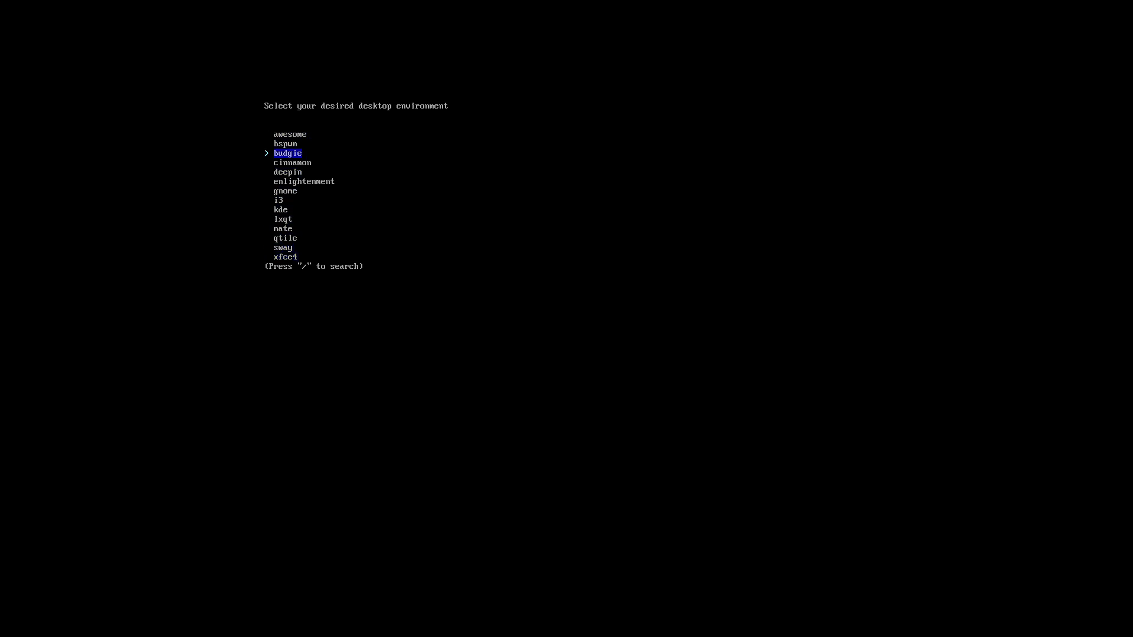
# - Choose KDE as the desktop with all open-source graphics drivers
pyautogui.press('down')
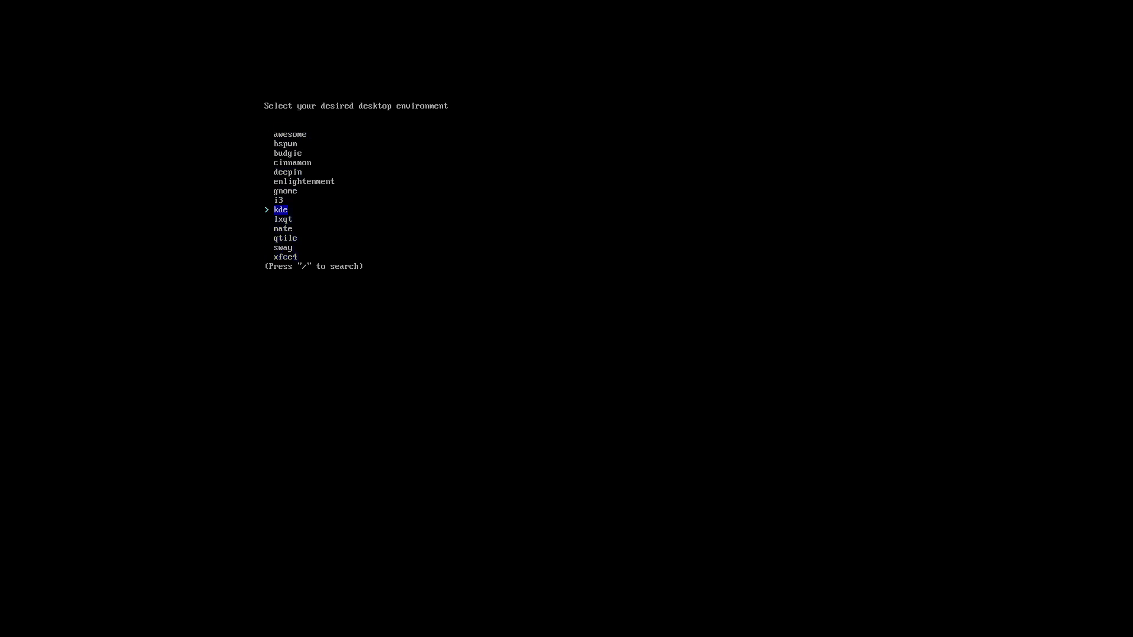
pyautogui.press('Enter')
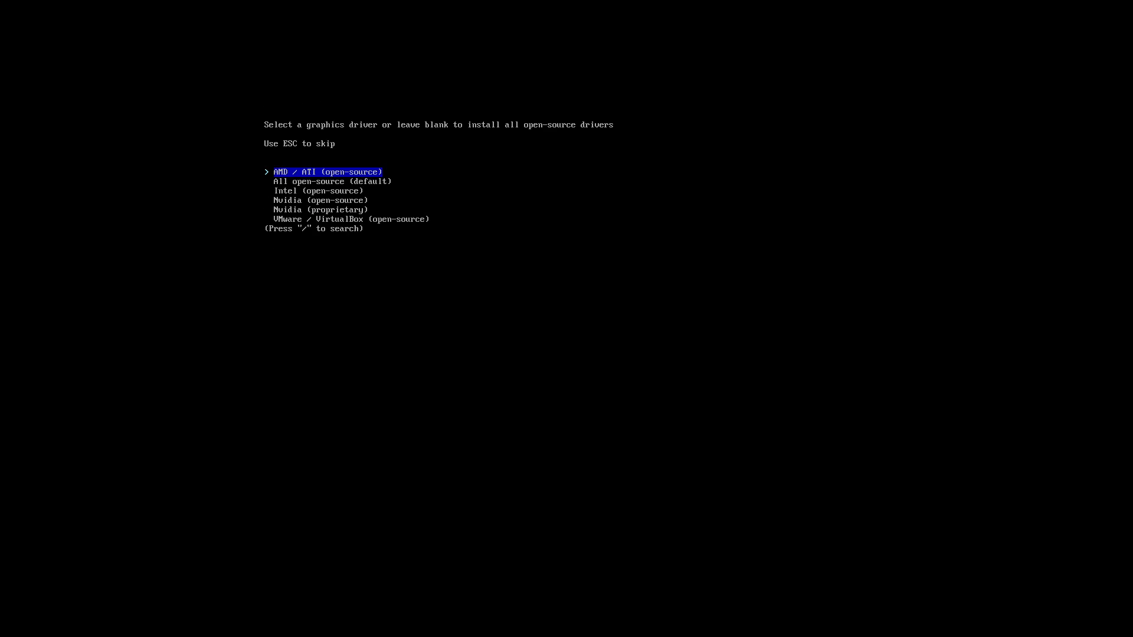
pyautogui.press('Down')
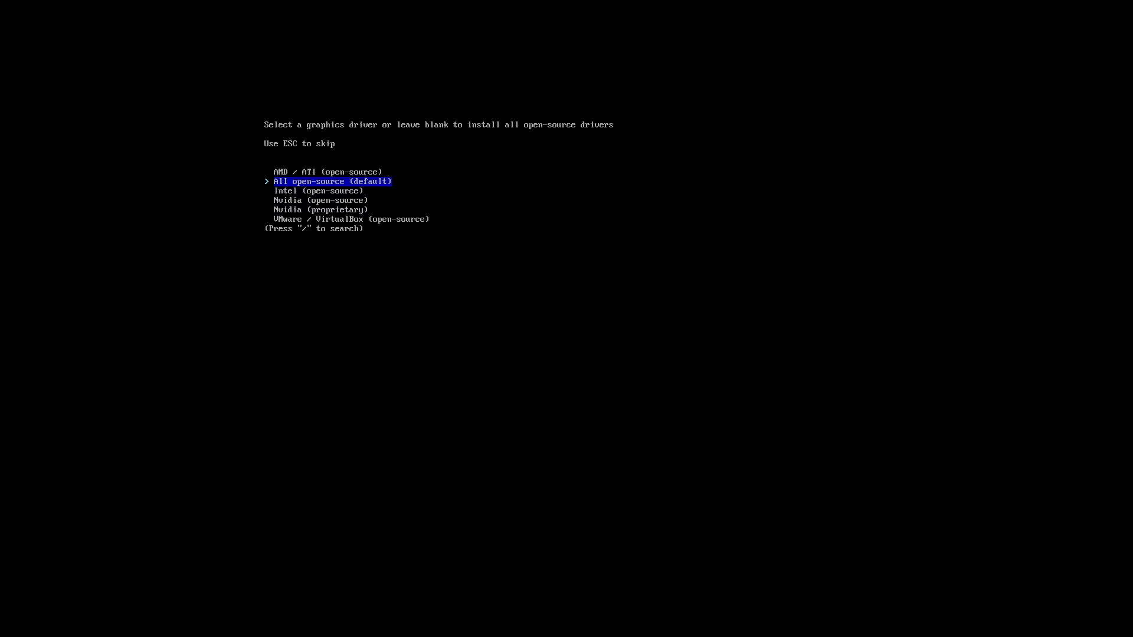
pyautogui.press('Enter')
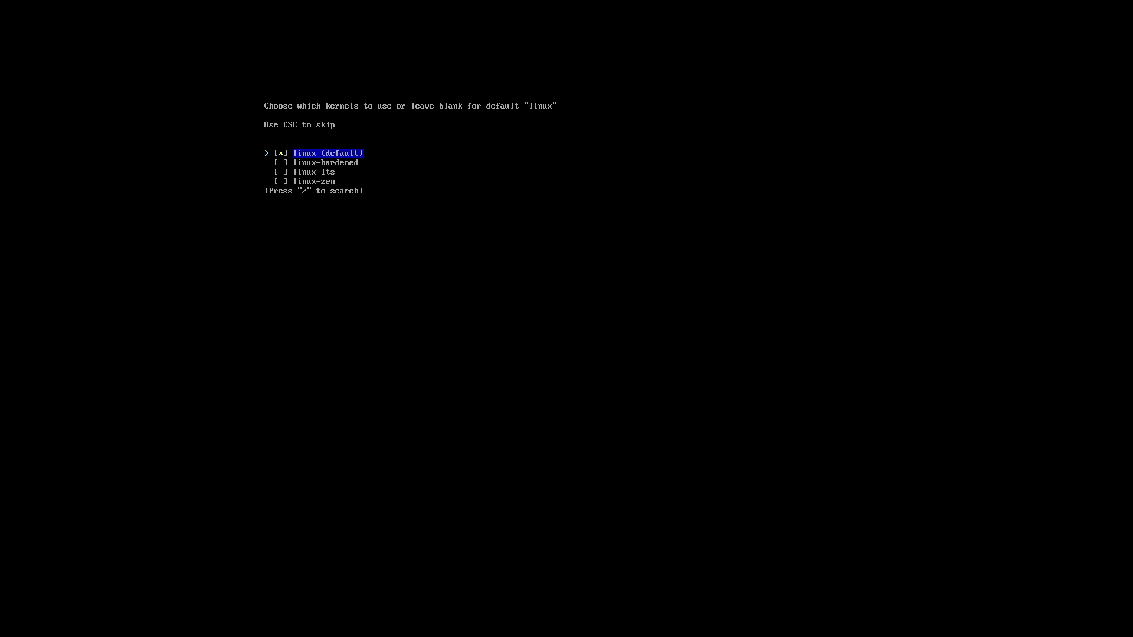
# - Keep only the default linux kernel selected
pyautogui.press('Down')
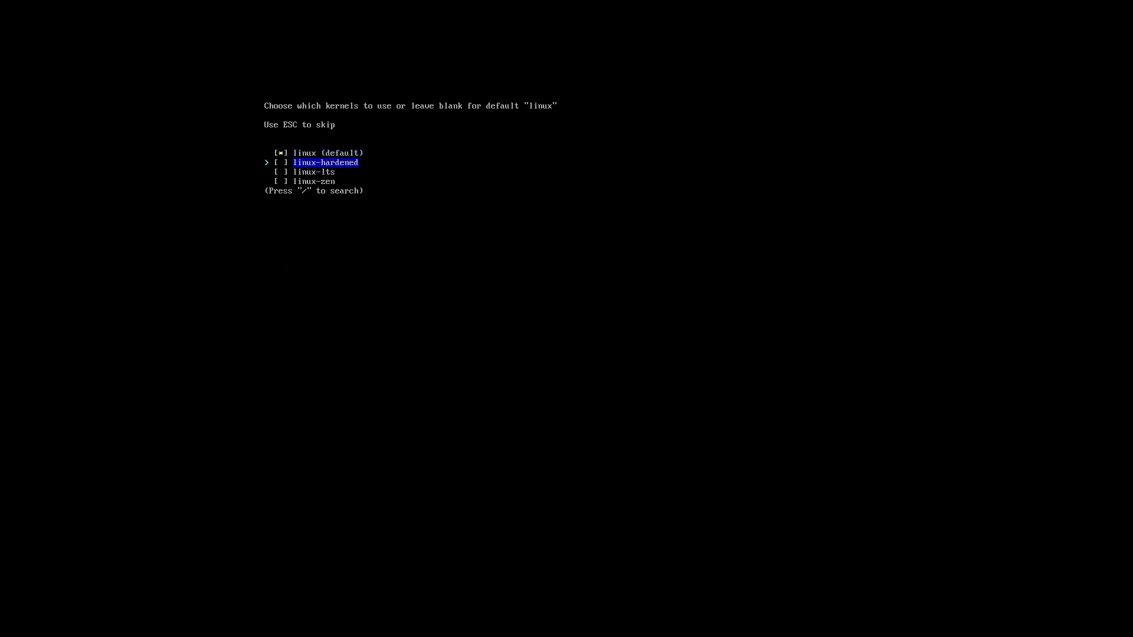
pyautogui.press('Down')
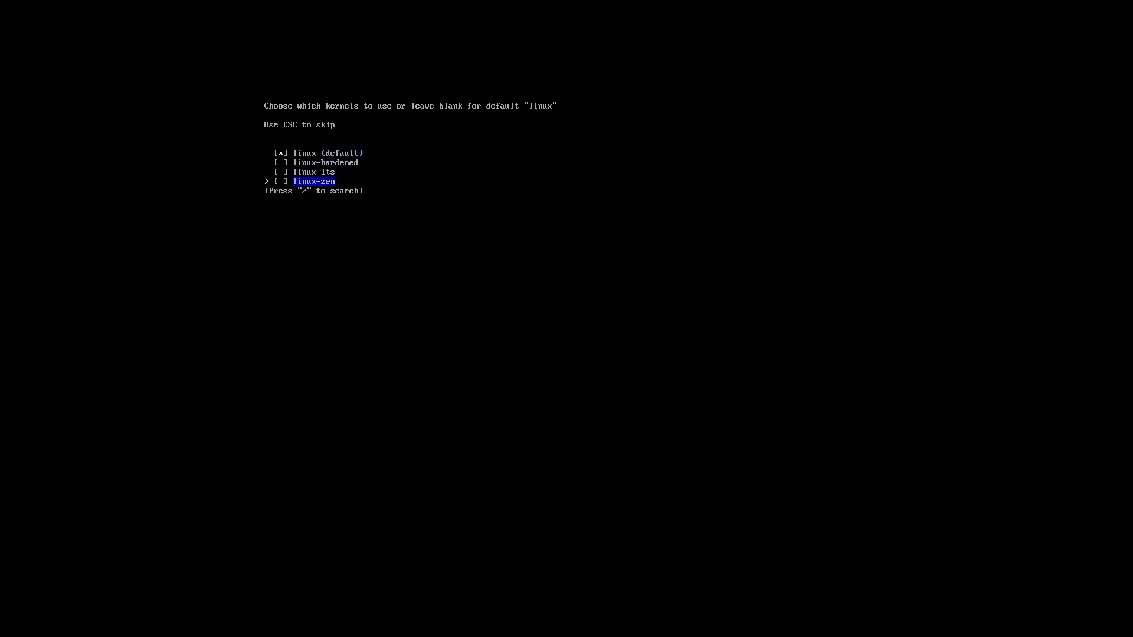
pyautogui.press('Enter')
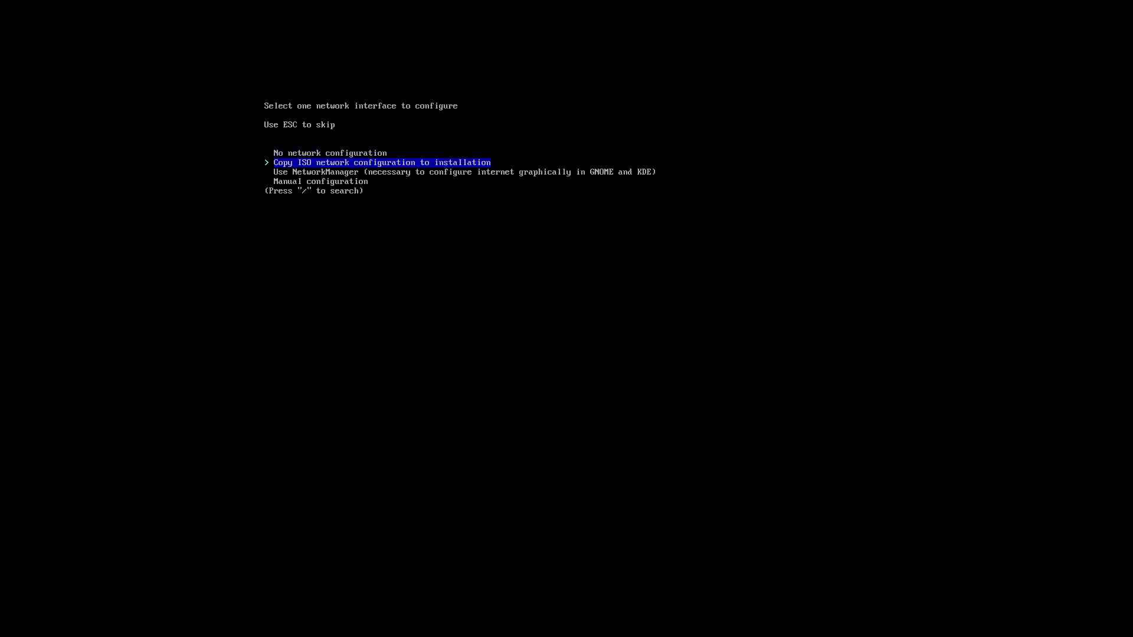
# - Set the new system's network configuration to use NetworkManager
pyautogui.press('Down')
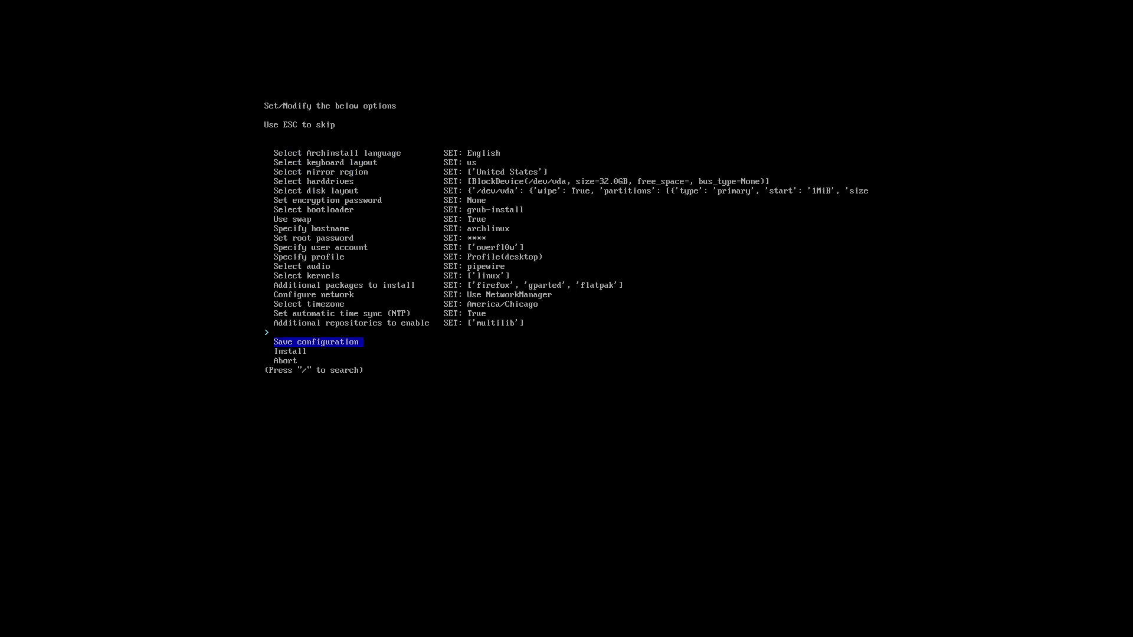
pyautogui.press('Up')
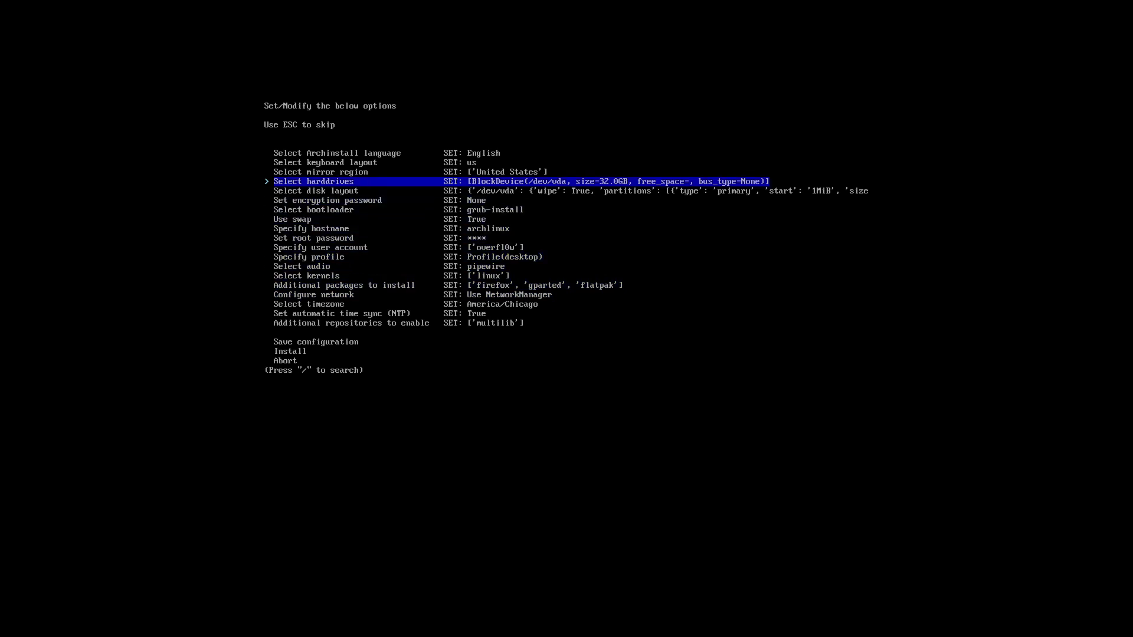
pyautogui.press('Up')
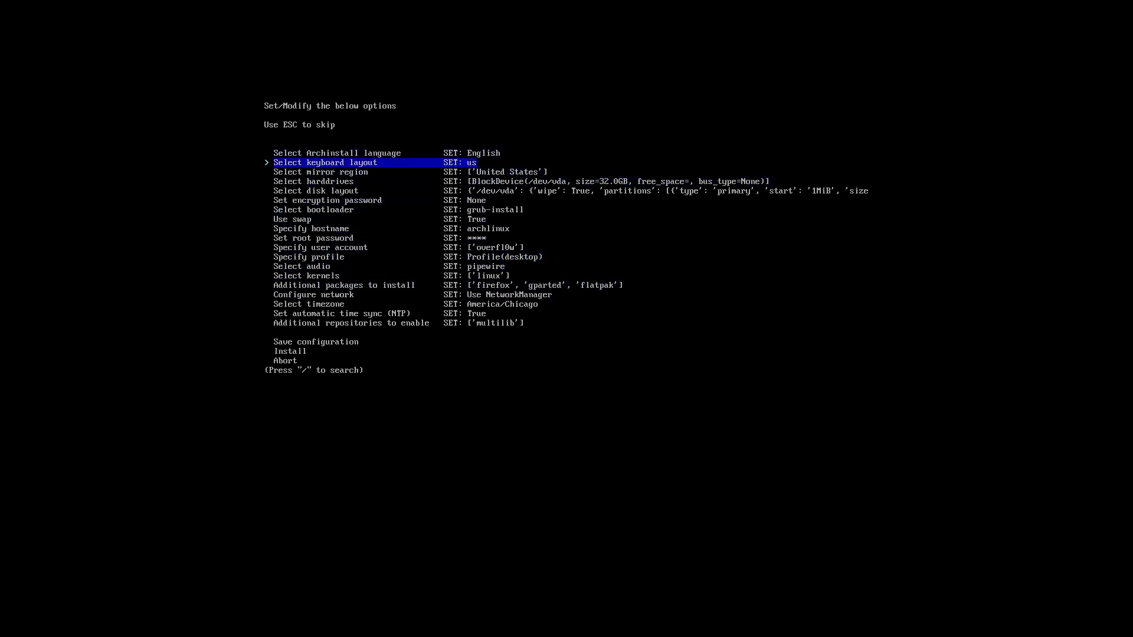
pyautogui.press('Down')
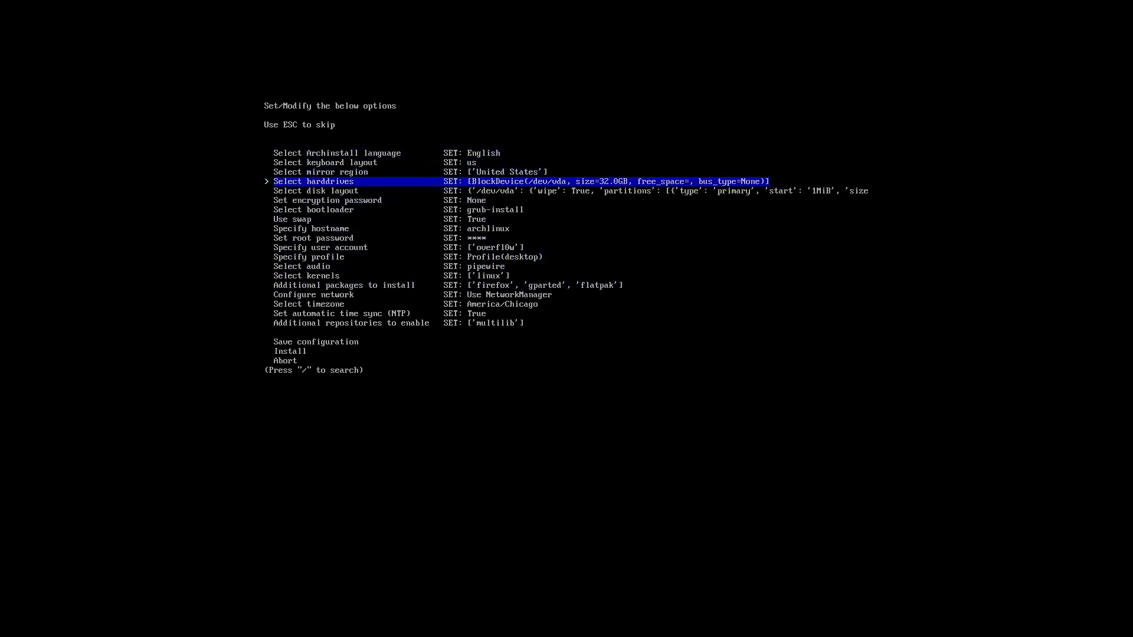
pyautogui.press('Down')
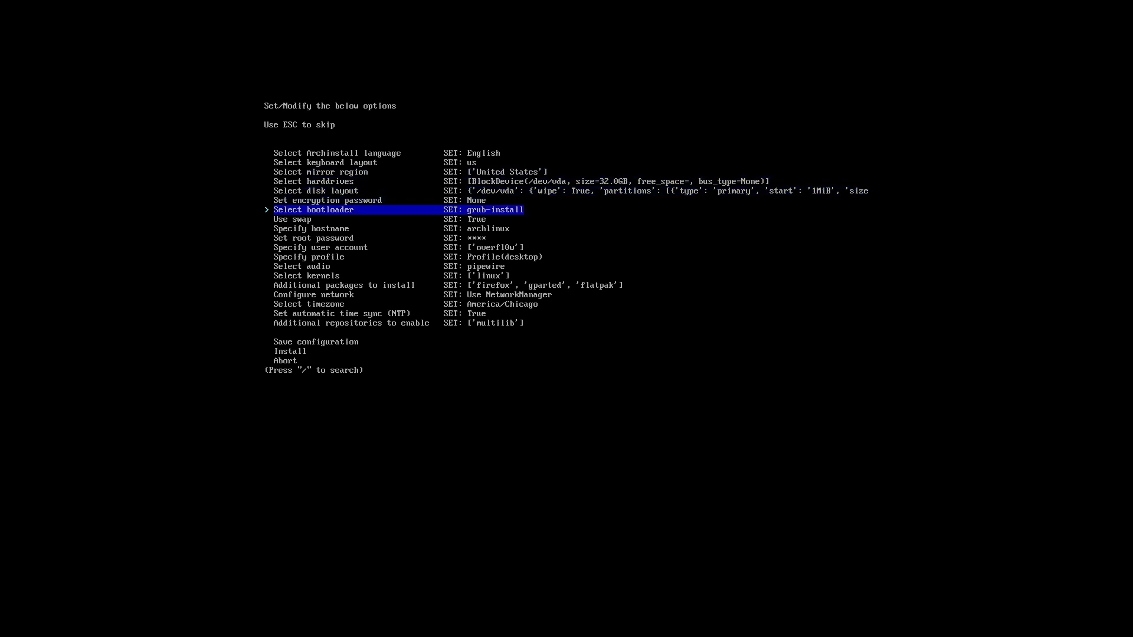
pyautogui.press('Down')
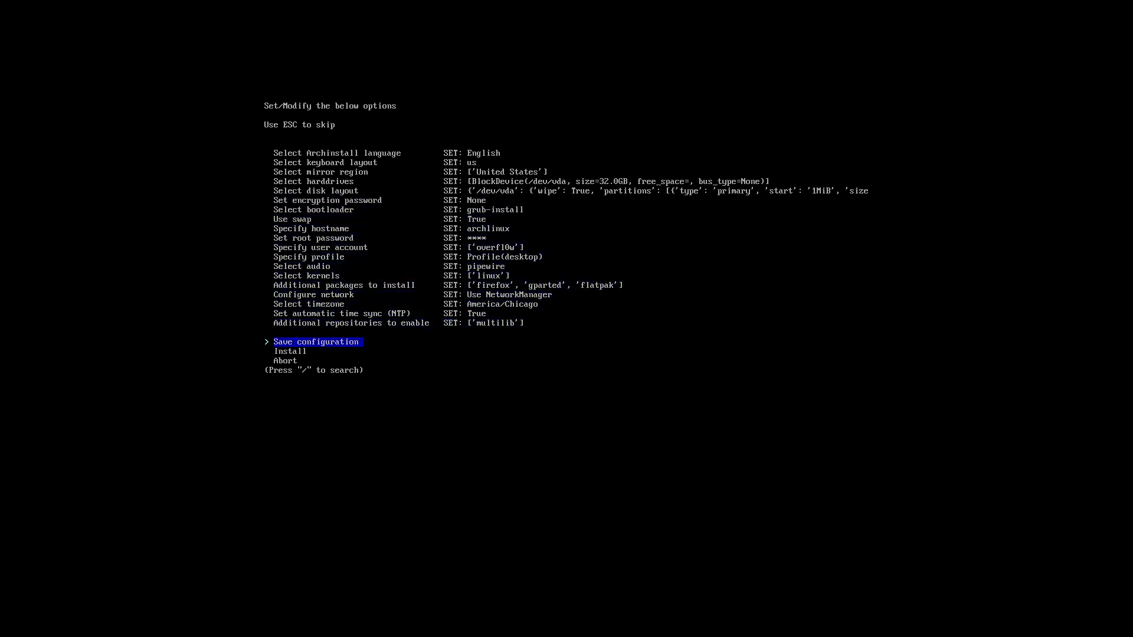
pyautogui.click(316, 341)
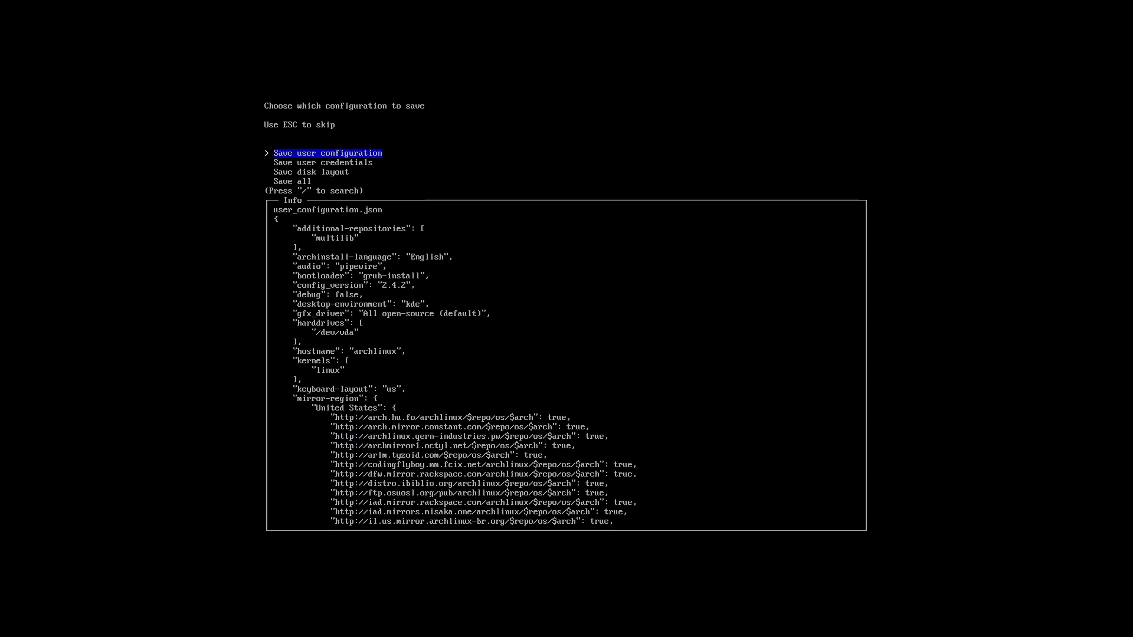
pyautogui.press('Down')
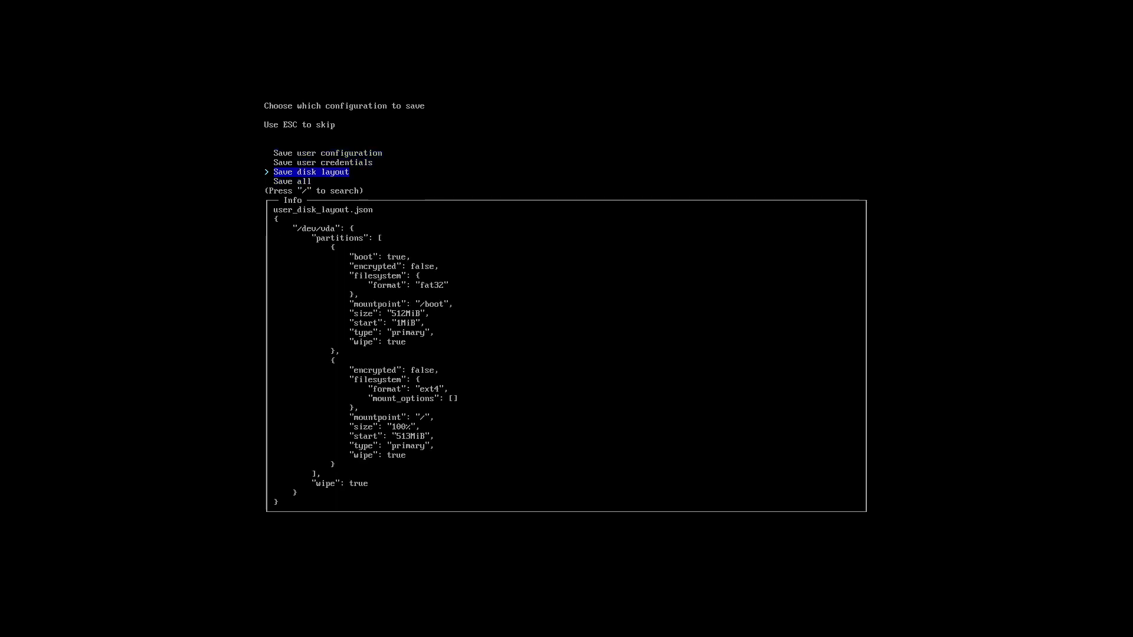
pyautogui.press('Enter')
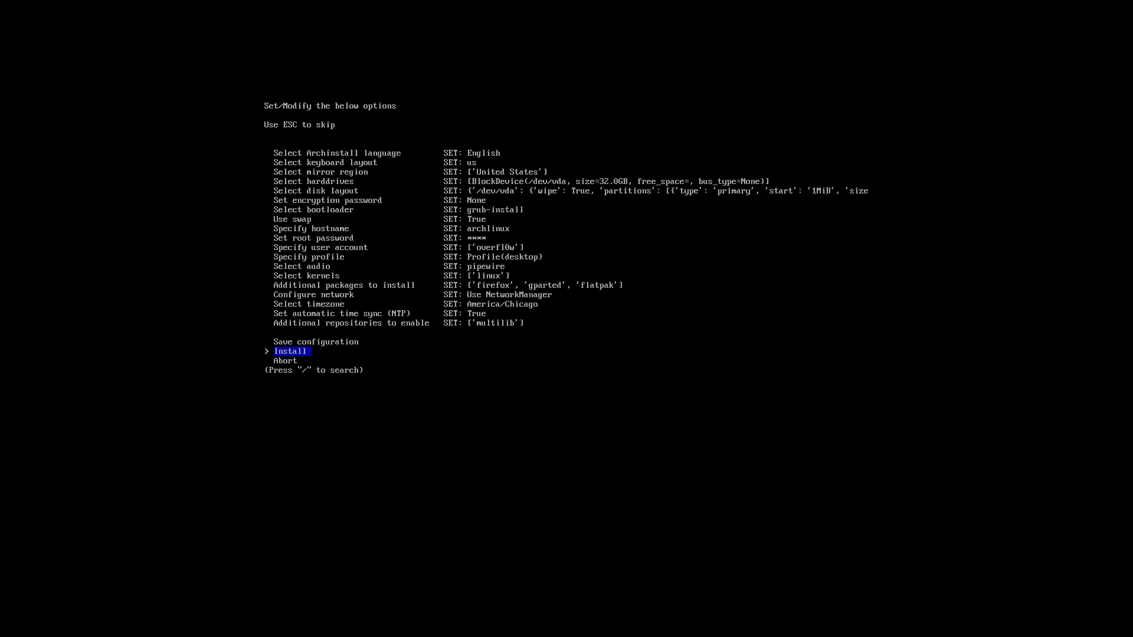
# - Start the Arch Linux installation with the configured settings
pyautogui.press('Return')
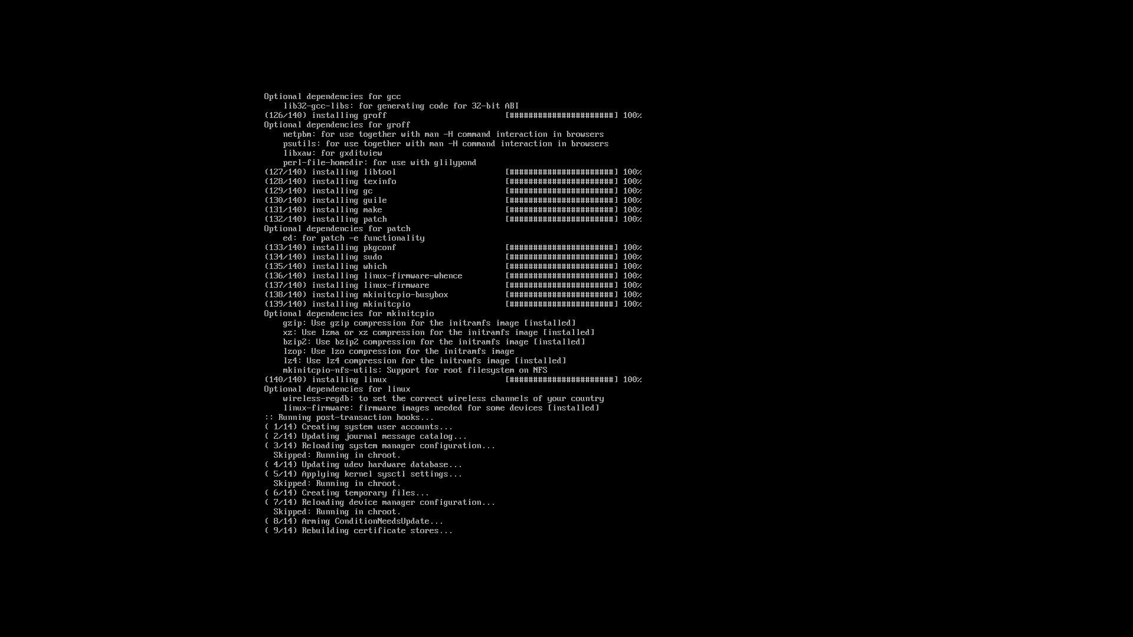
# - Follow the install log as mkinitcpio builds the default and fallback images
pyautogui.scroll(-3)
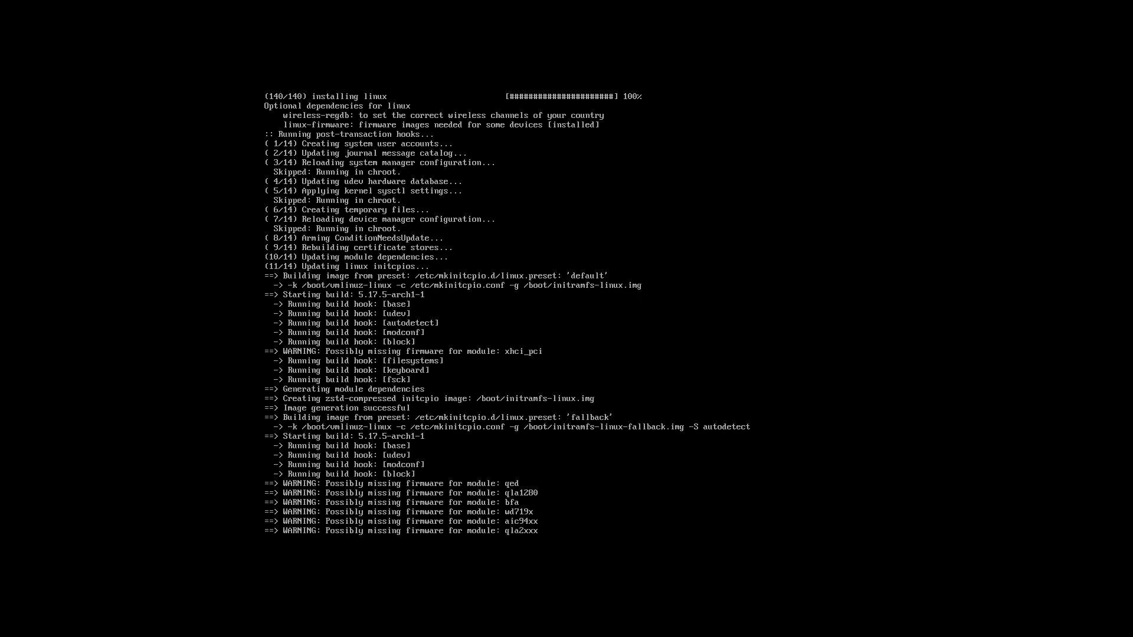
pyautogui.scroll(-3)
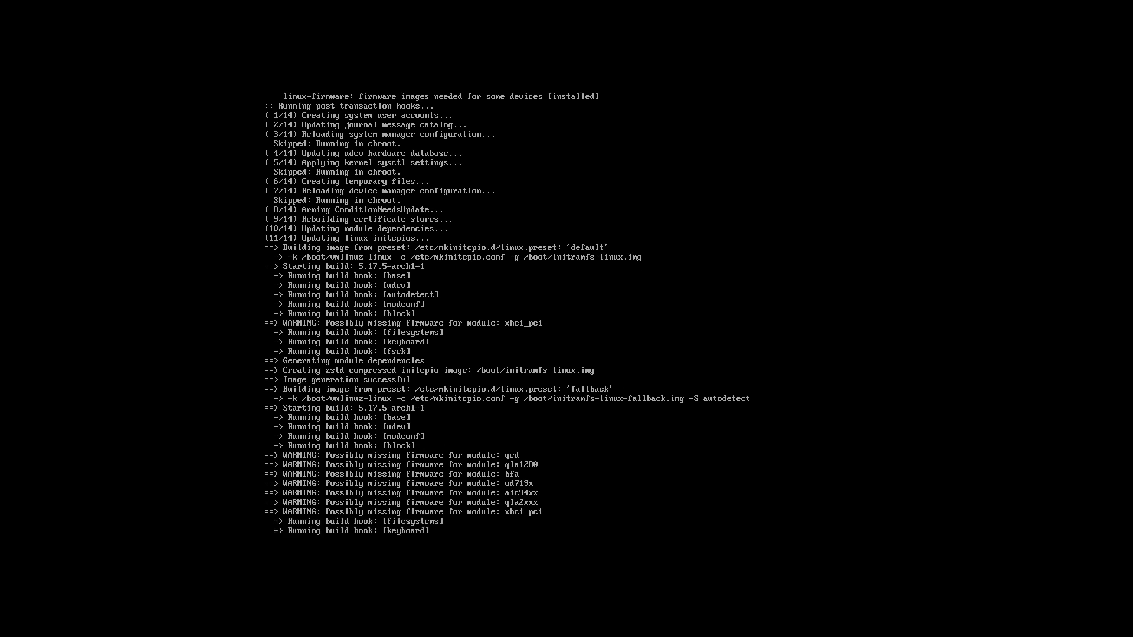
pyautogui.scroll(-3)
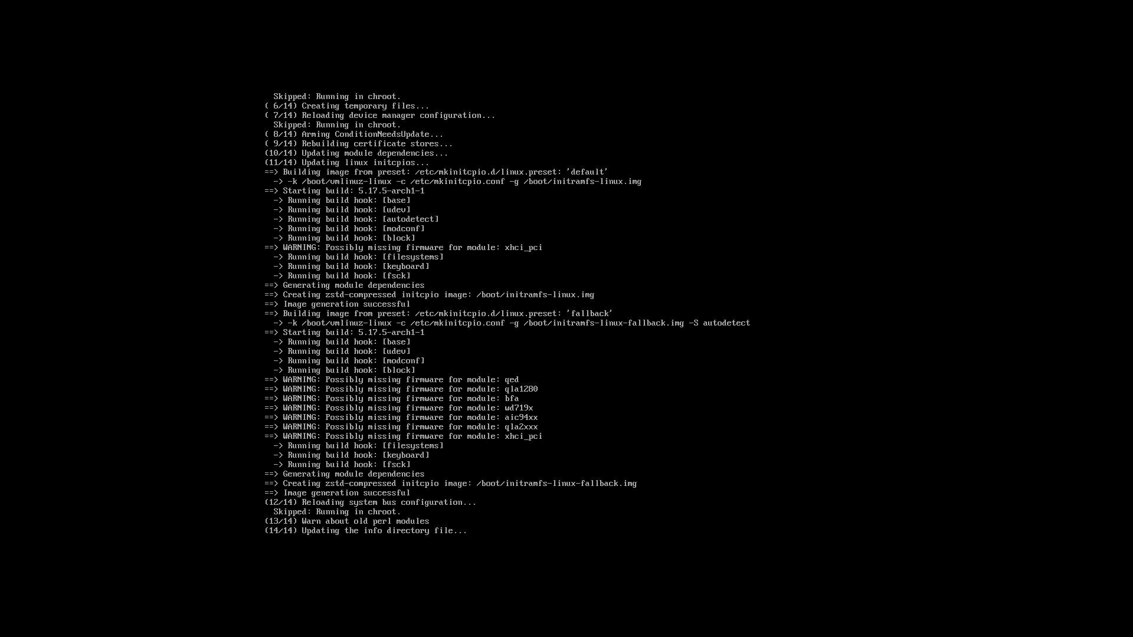
pyautogui.scroll(-3)
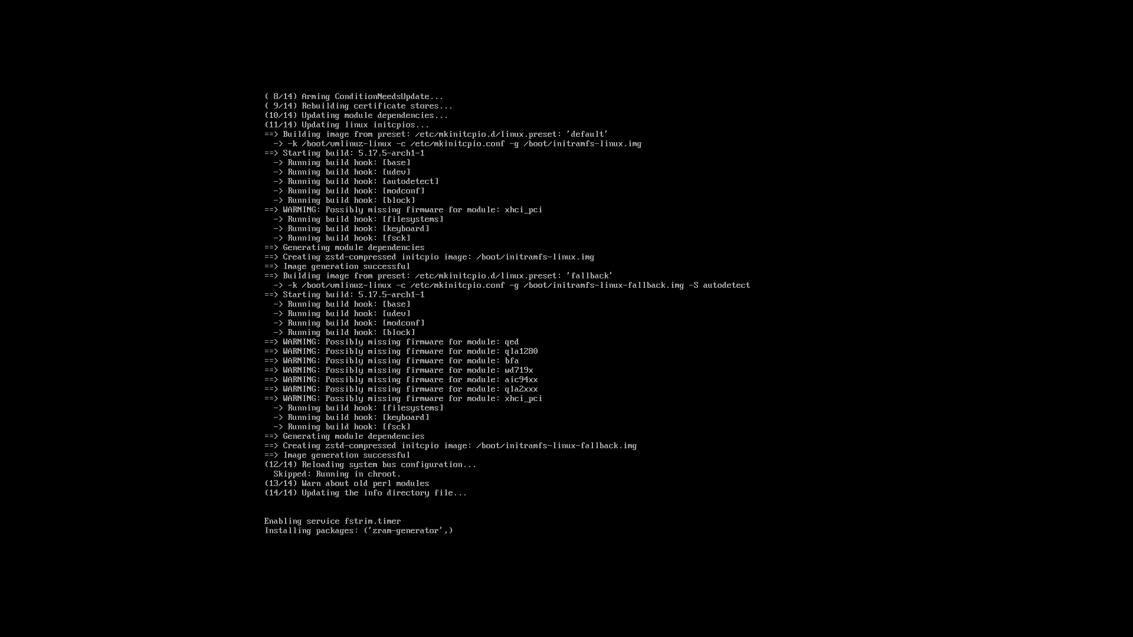
# - Follow the log as grub, desktop packages, then firefox, gparted and flatpak install
pyautogui.scroll(-3)
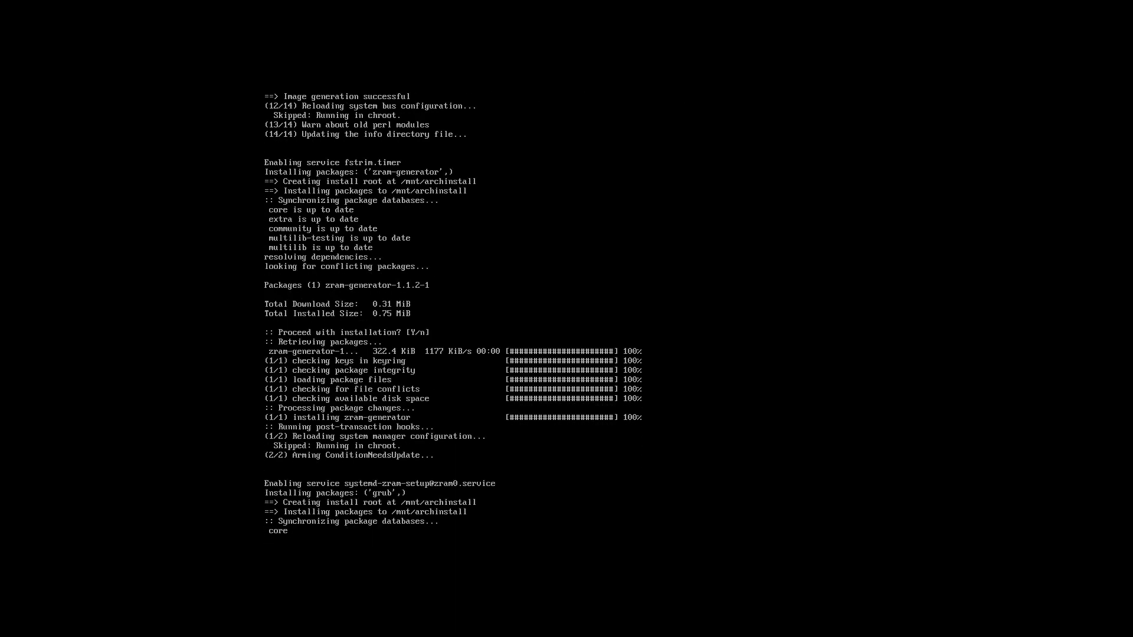
pyautogui.scroll(-3)
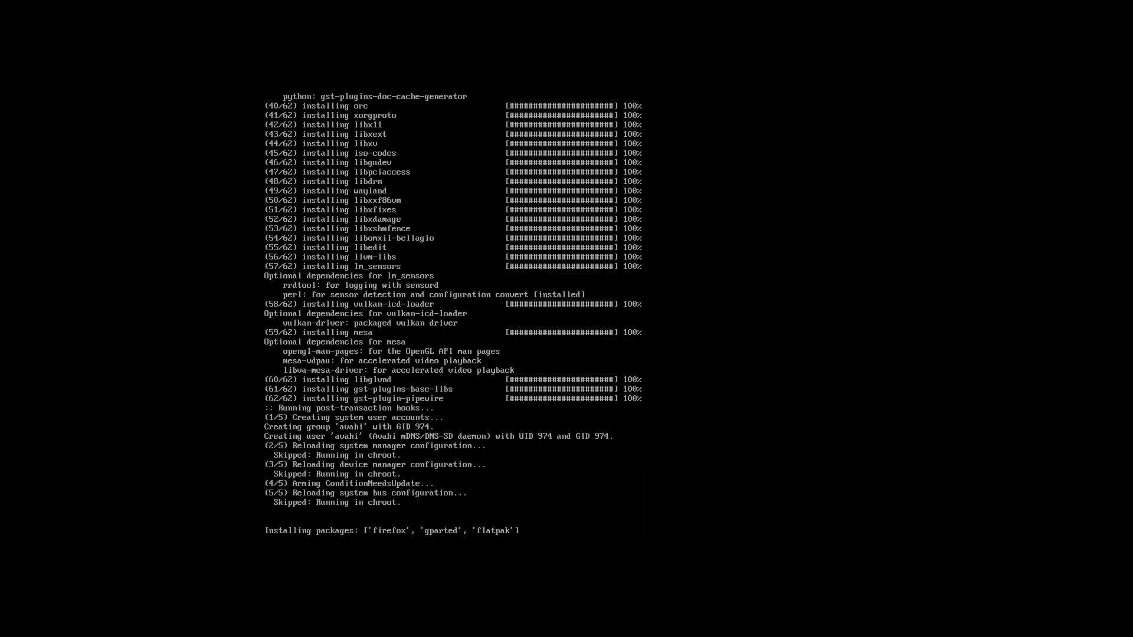
# - Follow the pacman output while all 258 KDE Plasma packages, Firefox, gparted and flatpak install
pyautogui.scroll(-3)
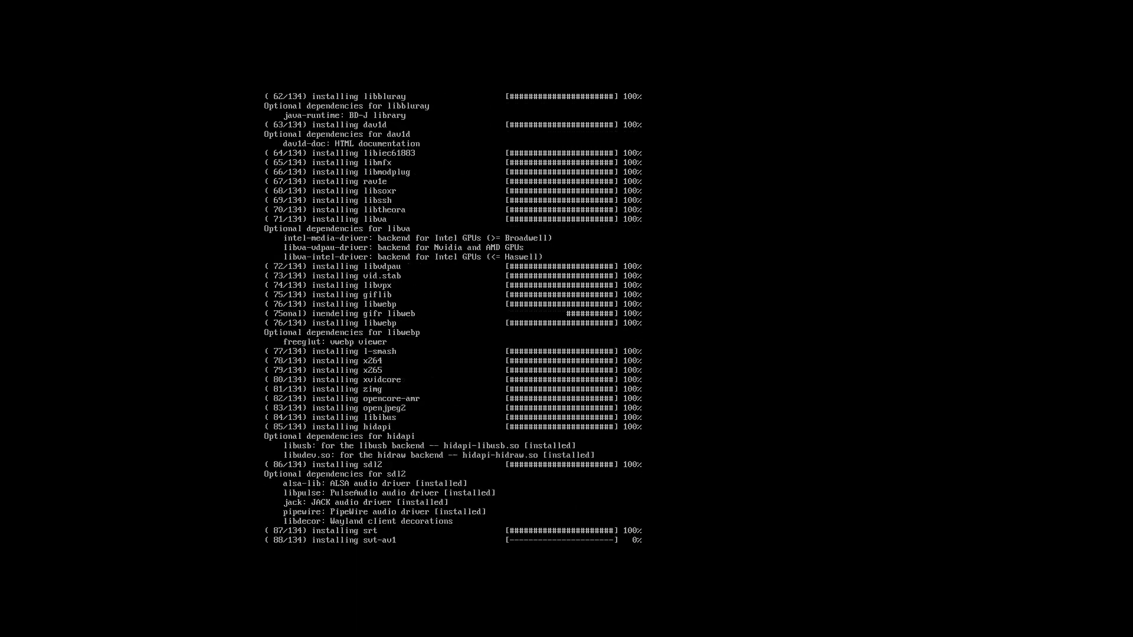
pyautogui.scroll(-3)
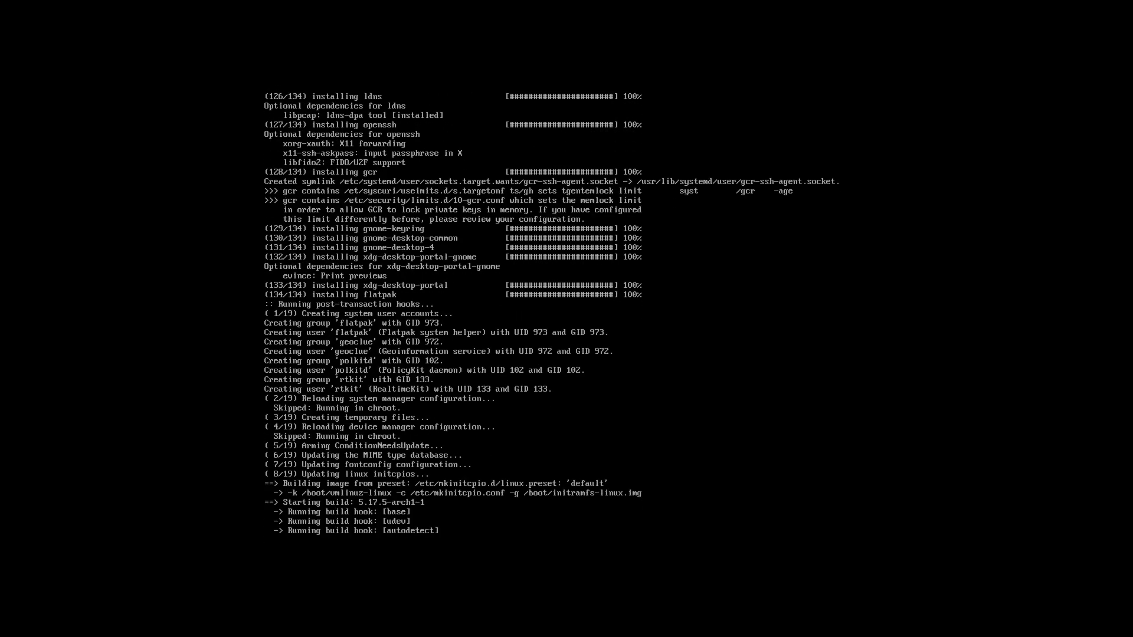
pyautogui.scroll(-3)
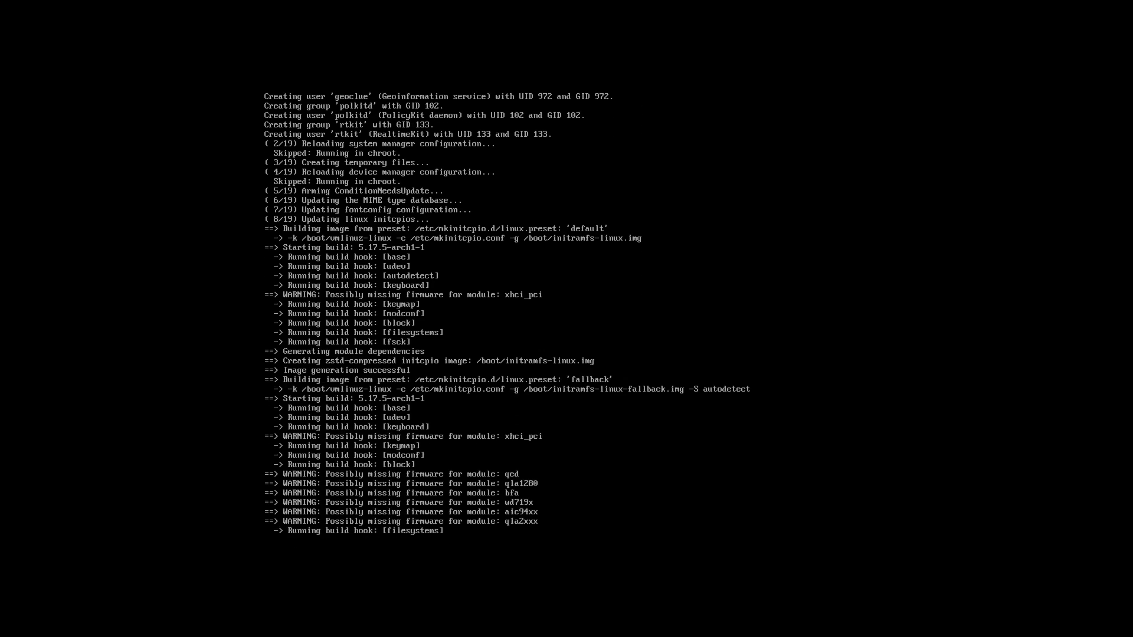
pyautogui.scroll(-3)
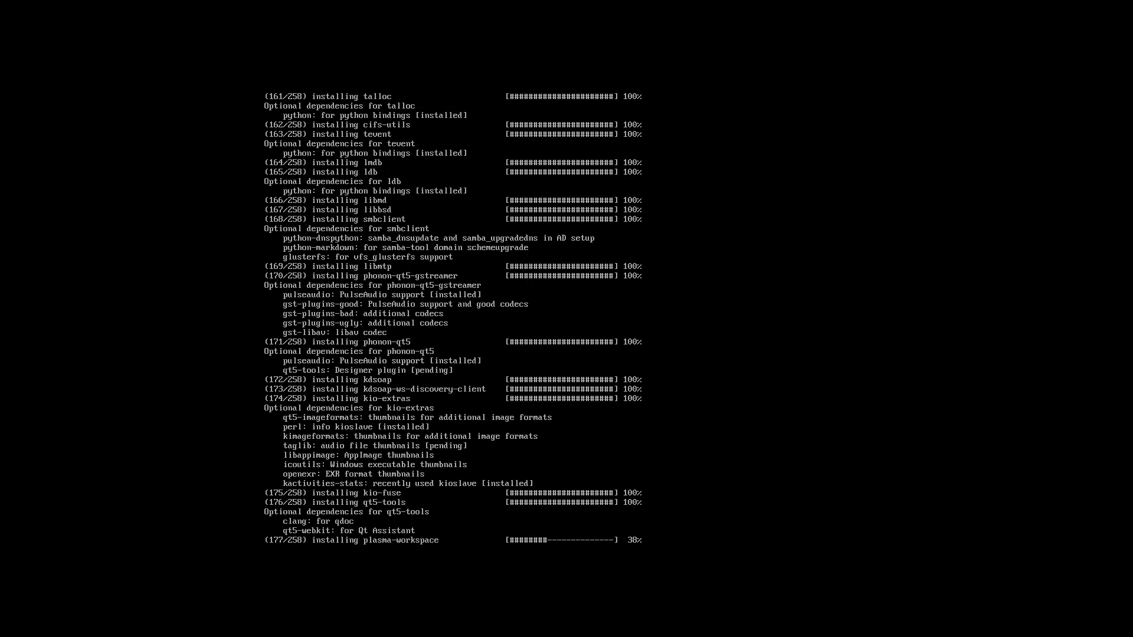
pyautogui.scroll(-3)
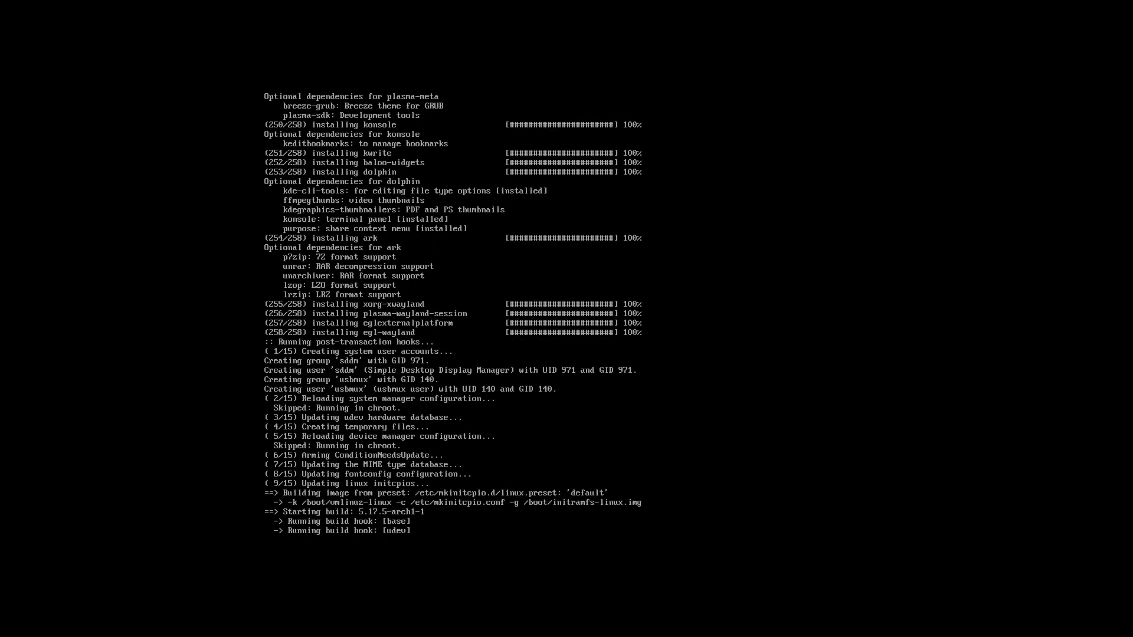
# - Follow the initramfs rebuild until archinstall reports the installation completed without errors
pyautogui.scroll(-3)
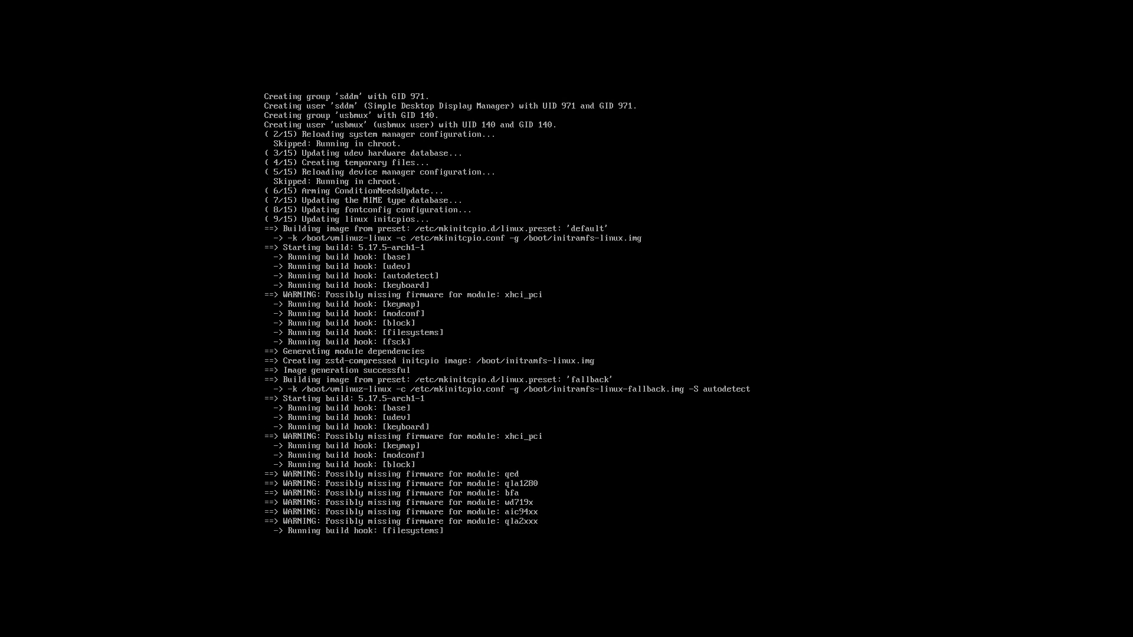
pyautogui.scroll(-3)
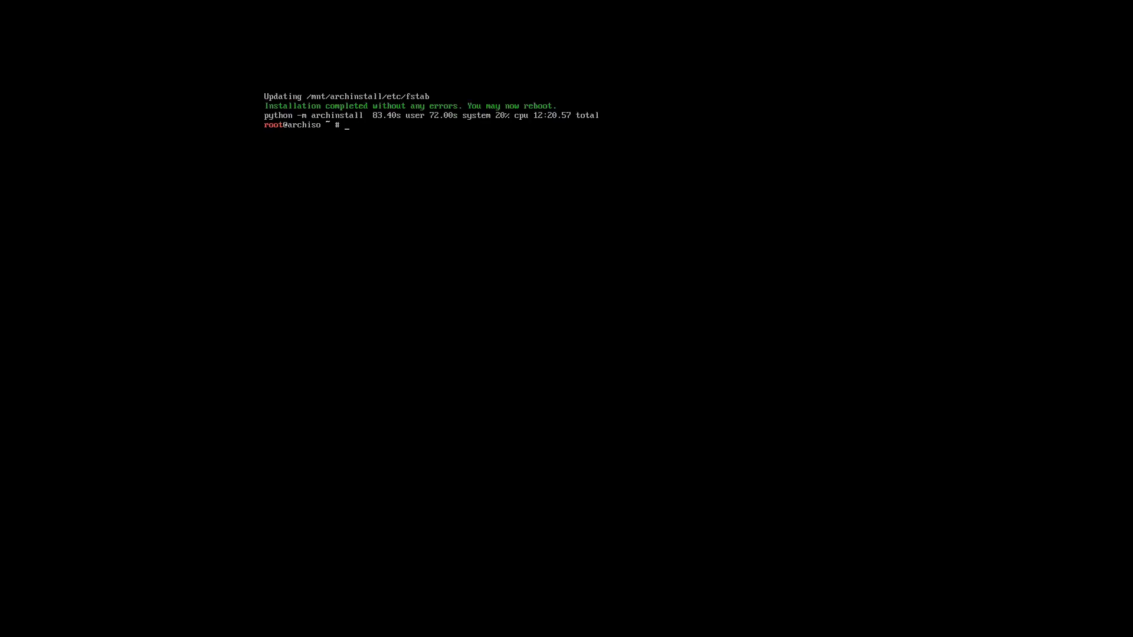
# - Reboot the live system, then start the Arch Linux box again from the Boxes gallery
pyautogui.write('rebo')
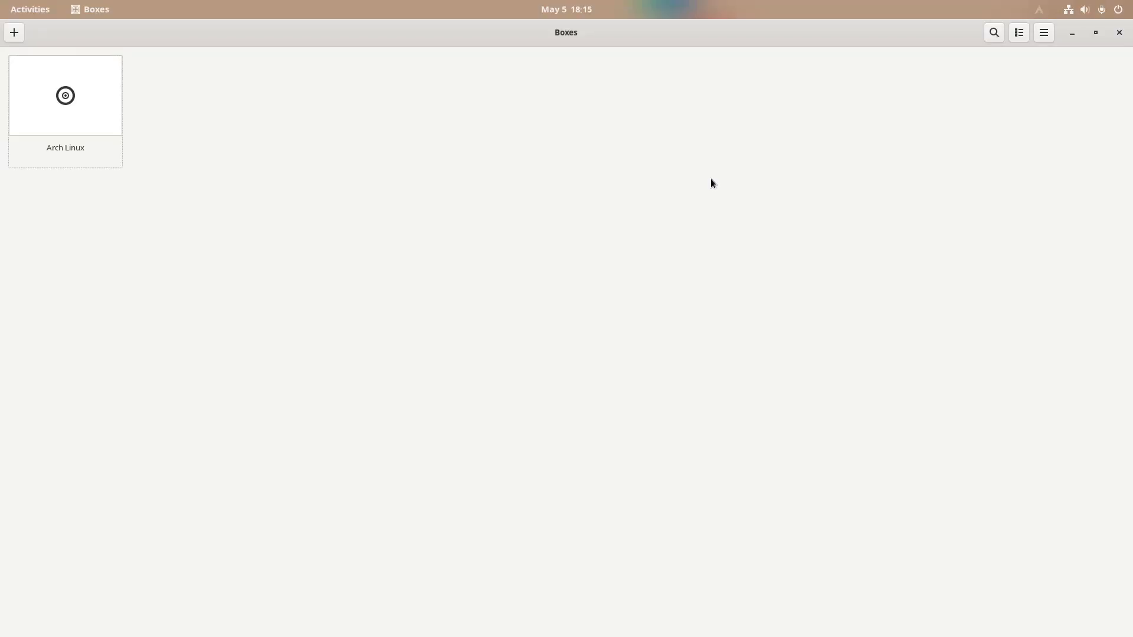
pyautogui.moveTo(110, 184)
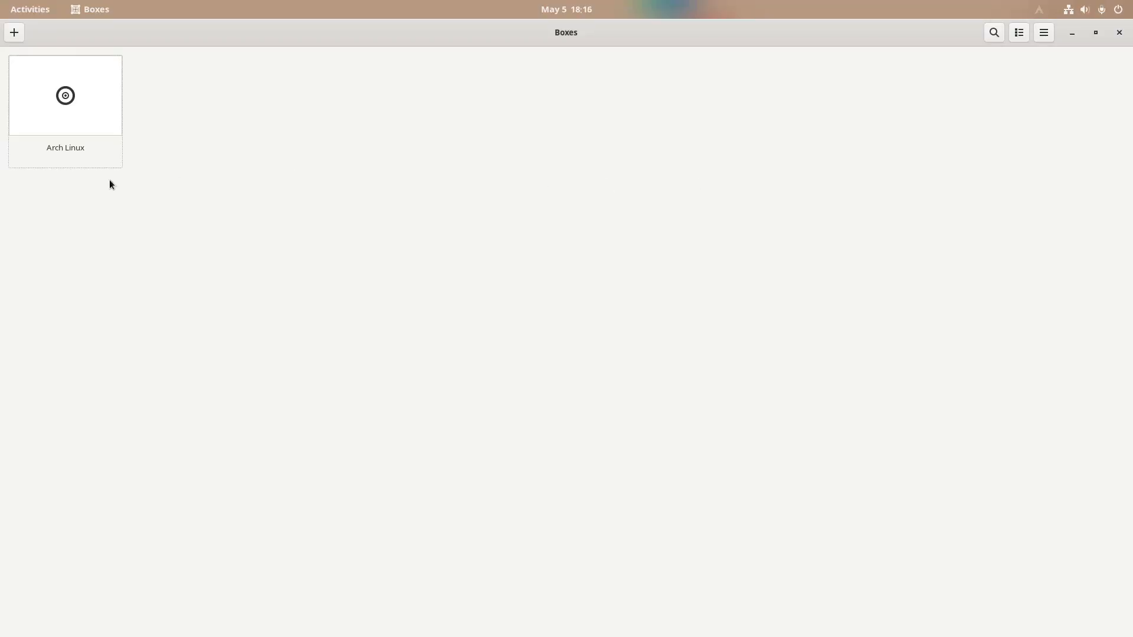
pyautogui.doubleClick(65, 95)
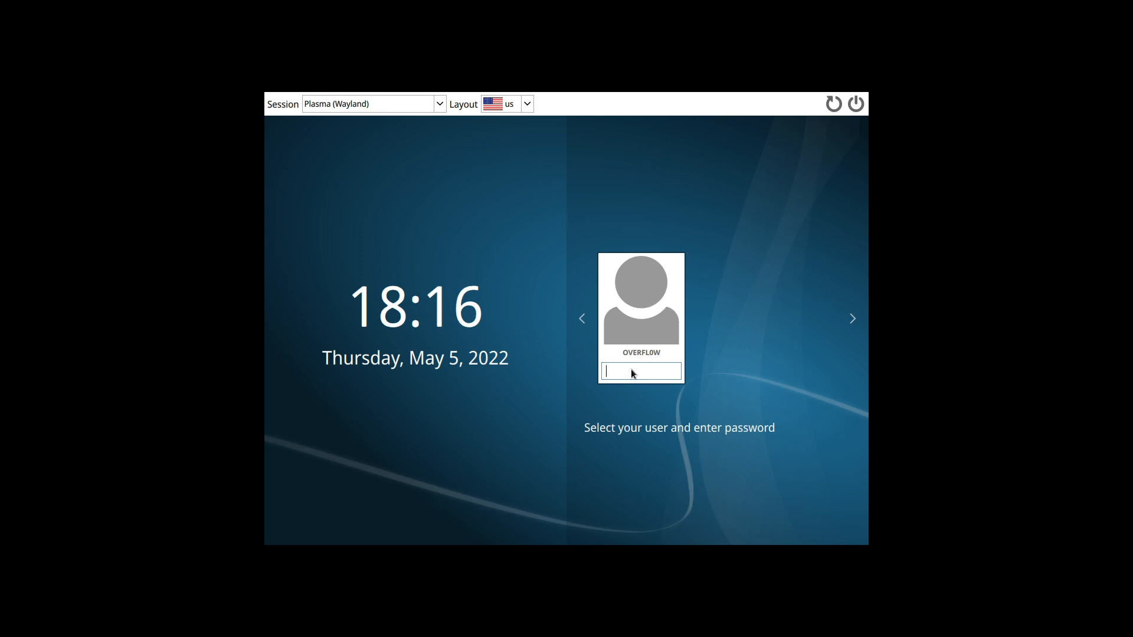
# - Sign in as user OVERFLOW at the SDDM login screen
pyautogui.write('••')
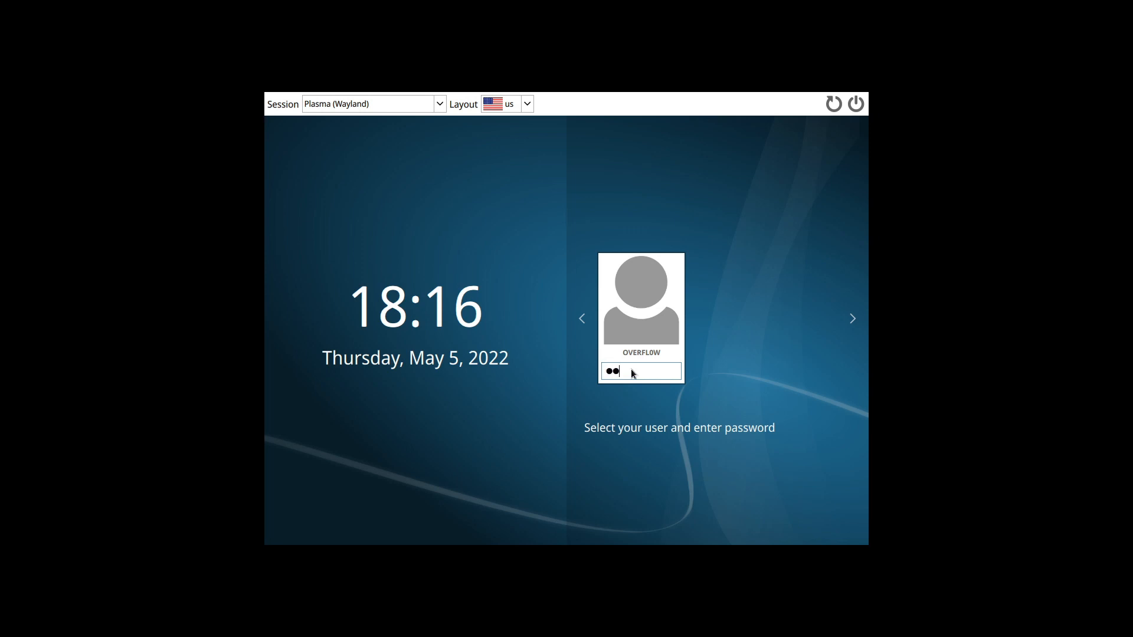
pyautogui.press('Return')
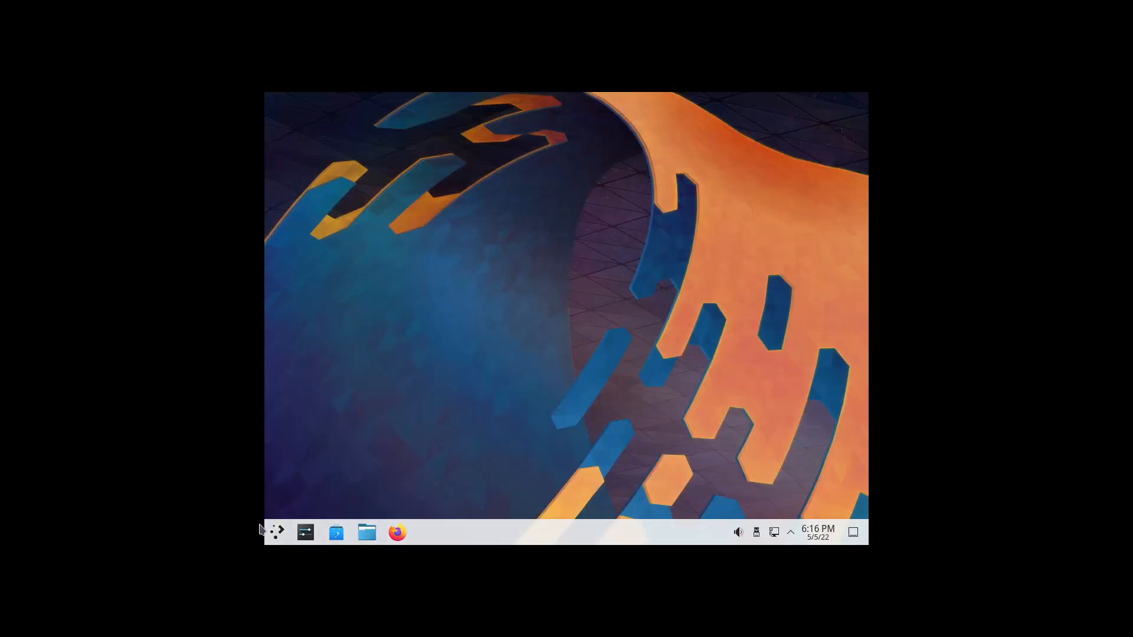
# - Open the KDE Plasma application launcher showing the Favorites list
pyautogui.click(277, 532)
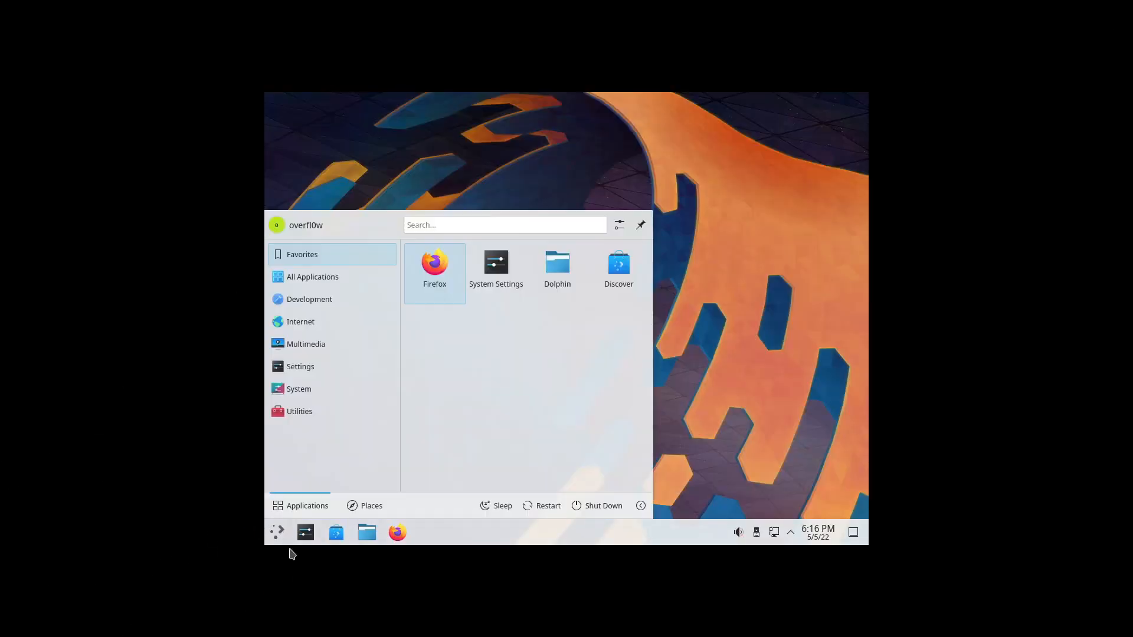
pyautogui.moveTo(496, 267)
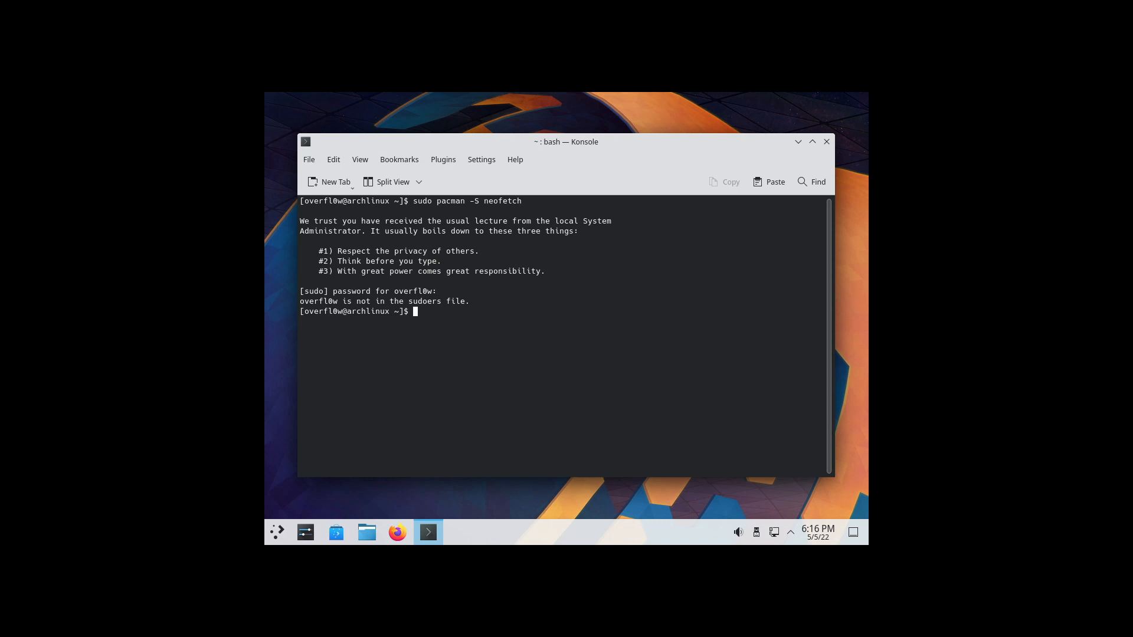
# - Switch to root with su, install neofetch via pacman -S neofetch, and run neofetch
pyautogui.write('su')
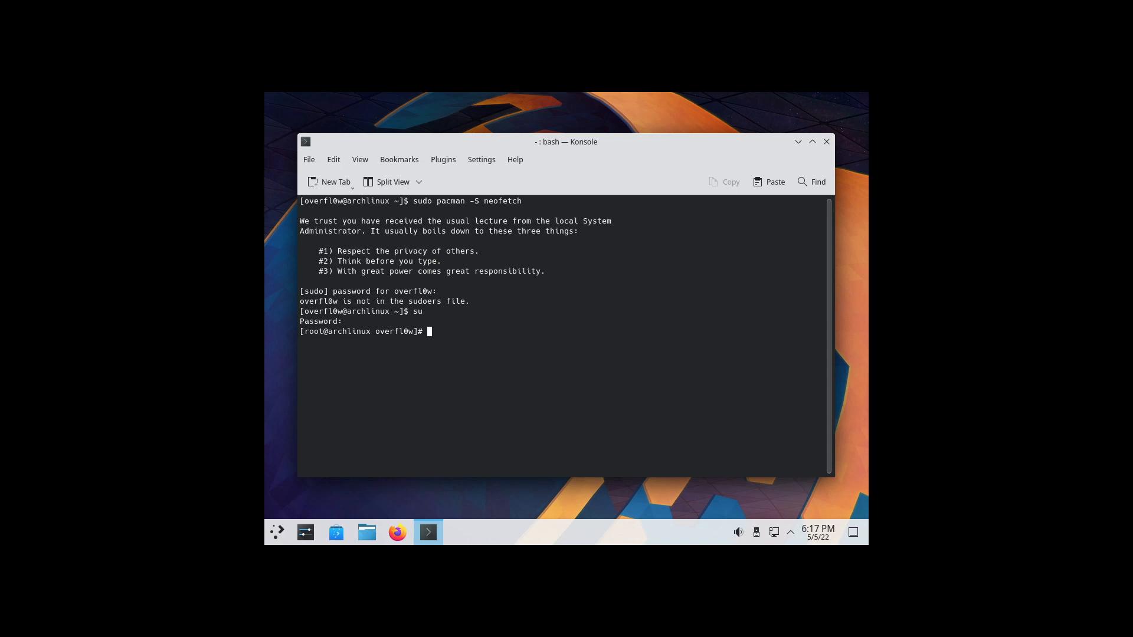
pyautogui.write('p')
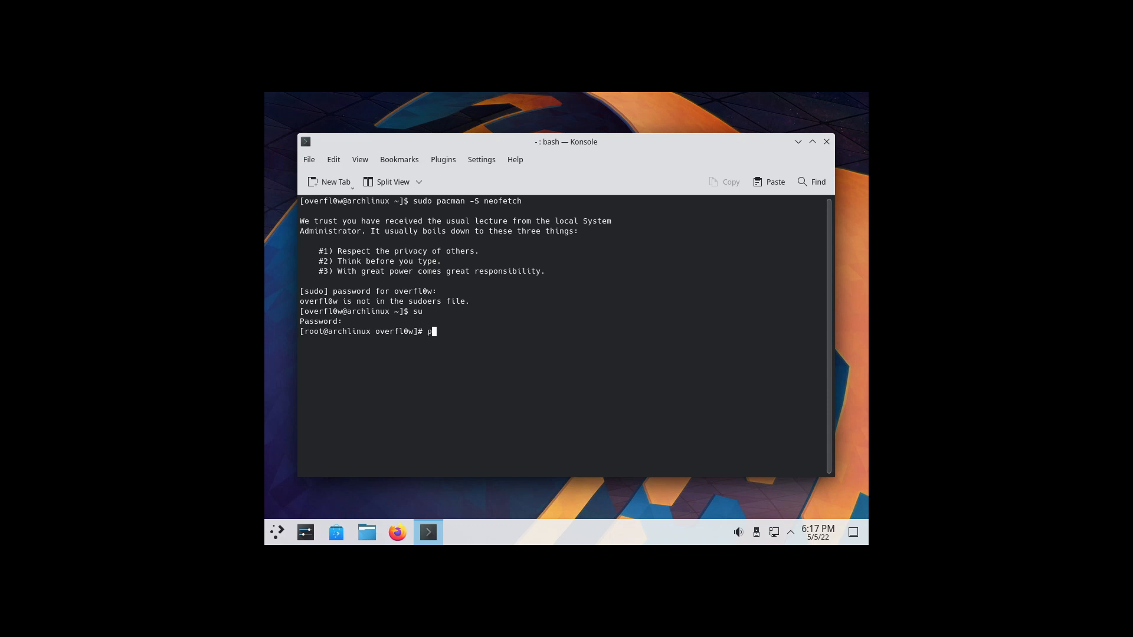
pyautogui.write('acman -S neofetch')
pyautogui.write('y')
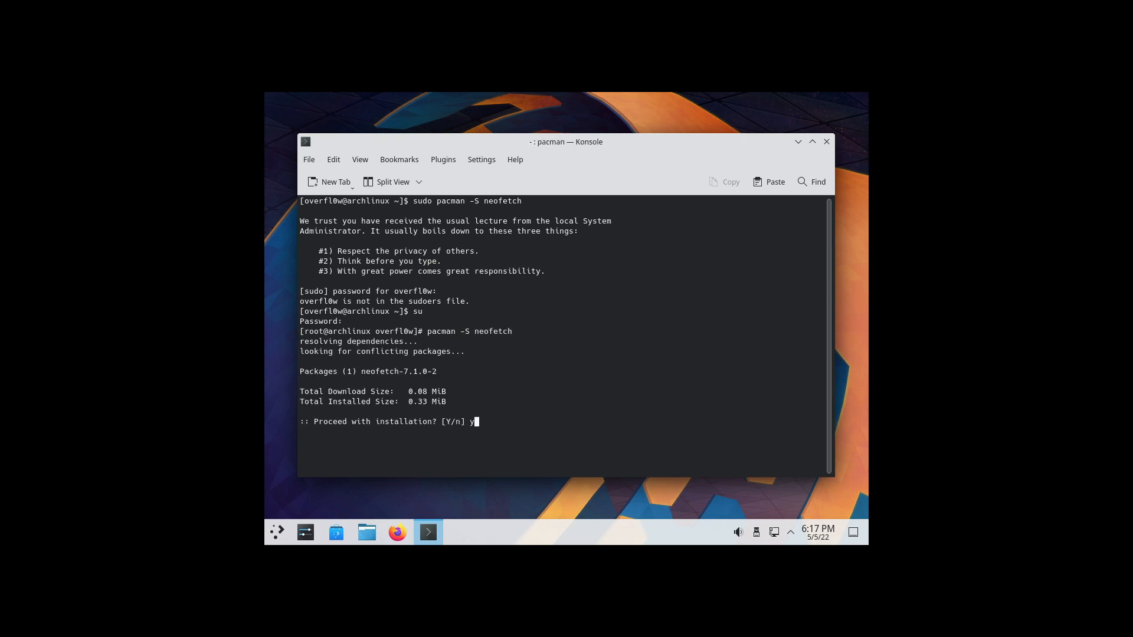
pyautogui.press('Return')
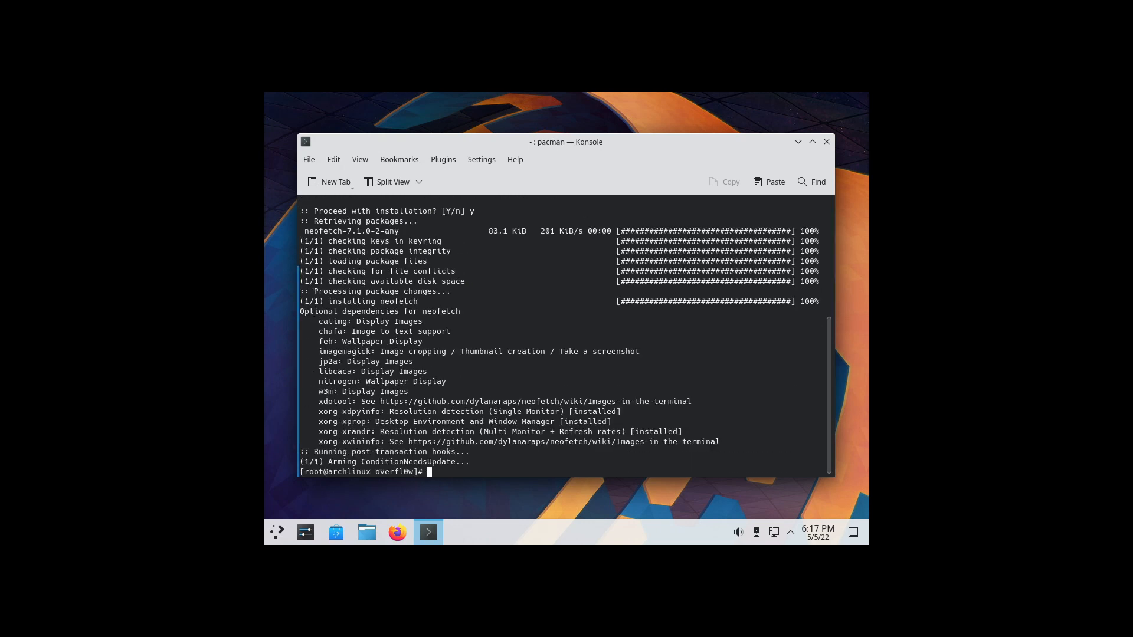
pyautogui.write('neofetch')
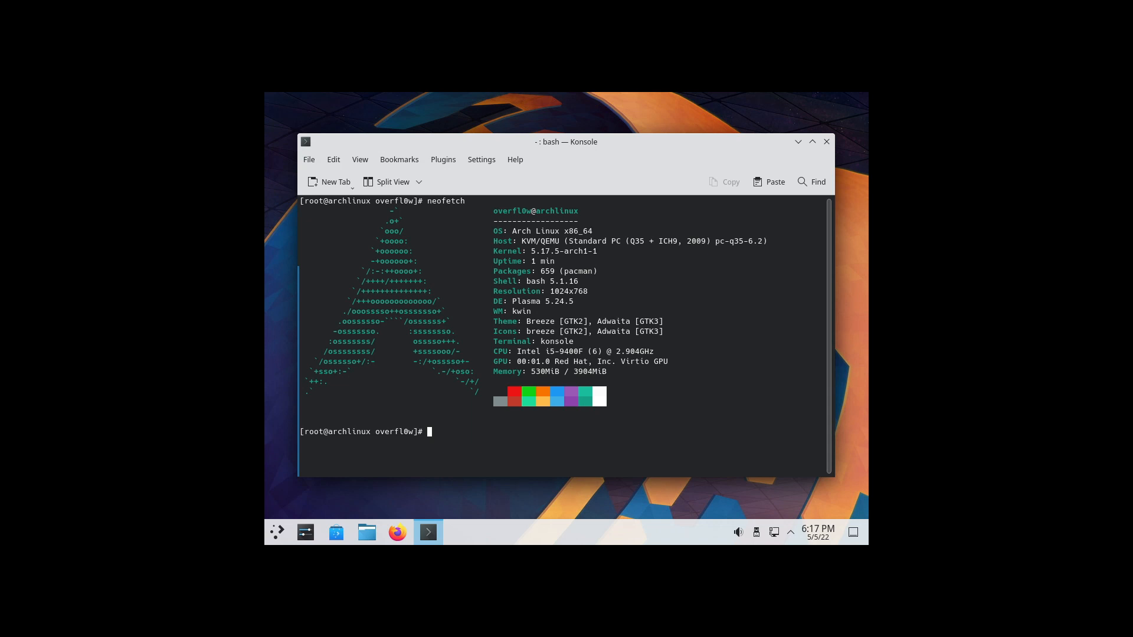
pyautogui.moveTo(566, 141); pyautogui.dragTo(578, 139)
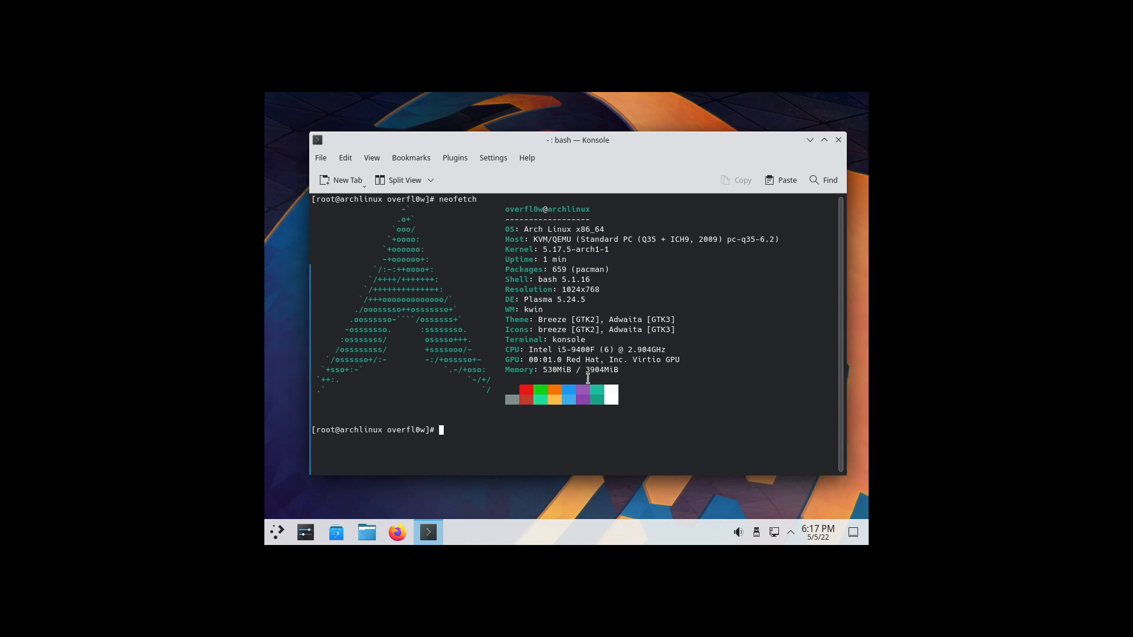
pyautogui.moveTo(544, 369)
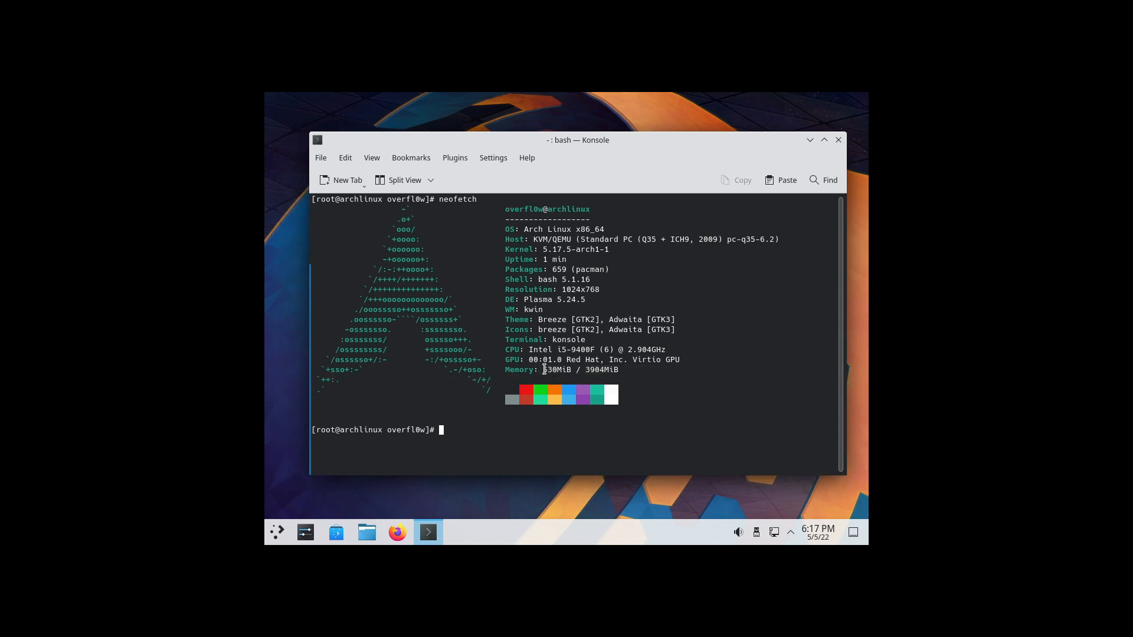
pyautogui.moveTo(542, 369); pyautogui.dragTo(647, 374)
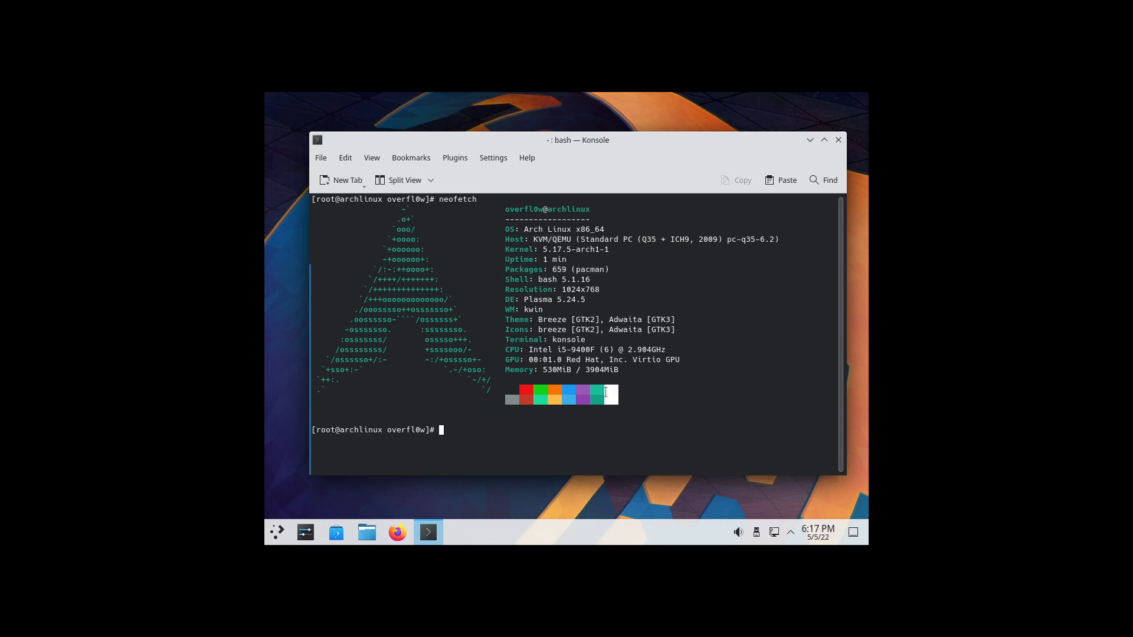
pyautogui.moveTo(553, 351)
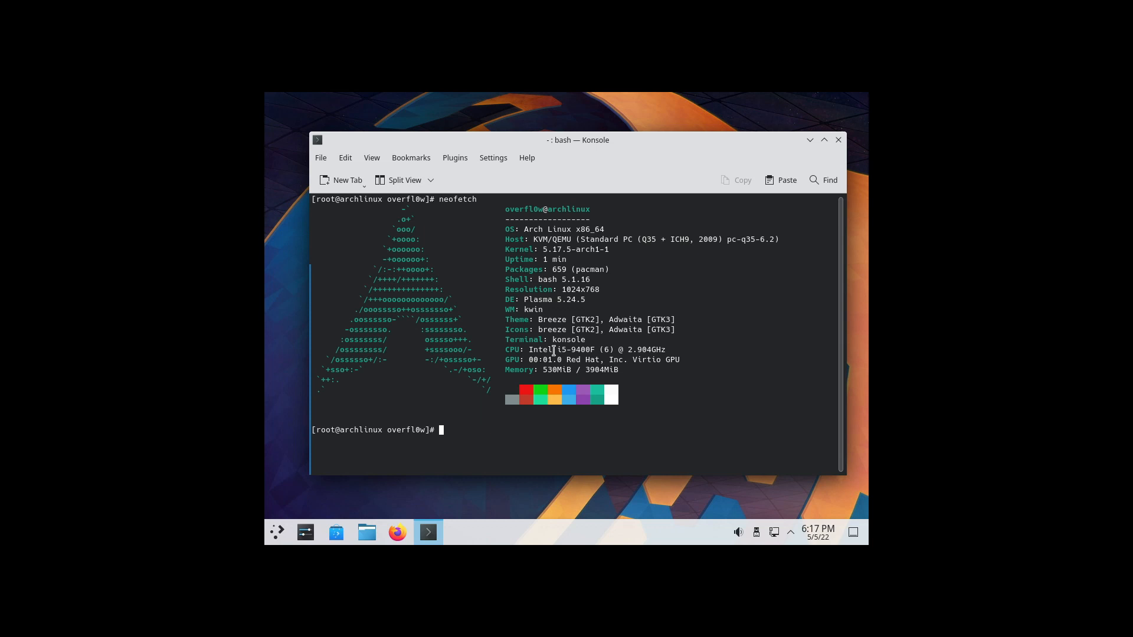
pyautogui.moveTo(554, 350)
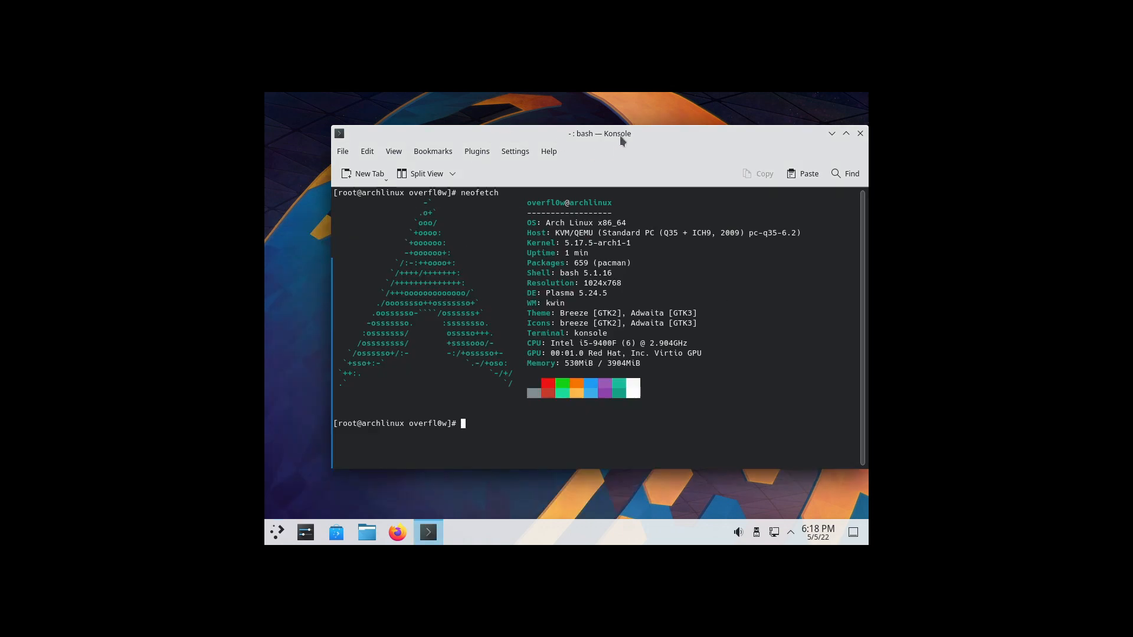
pyautogui.moveTo(599, 133); pyautogui.dragTo(574, 139)
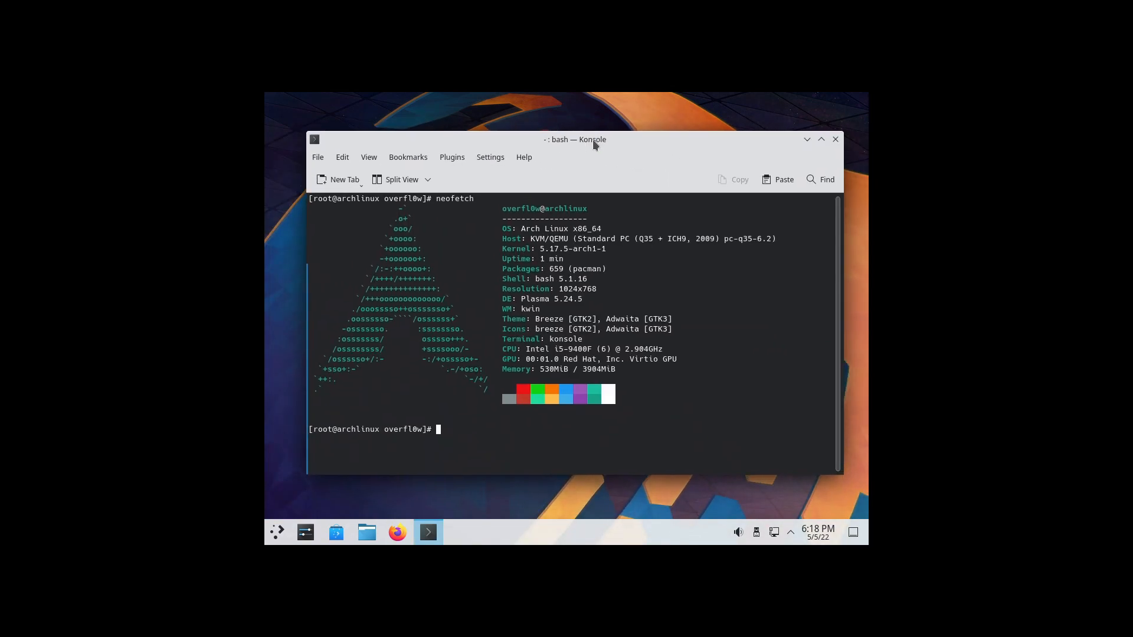
pyautogui.moveTo(589, 165)
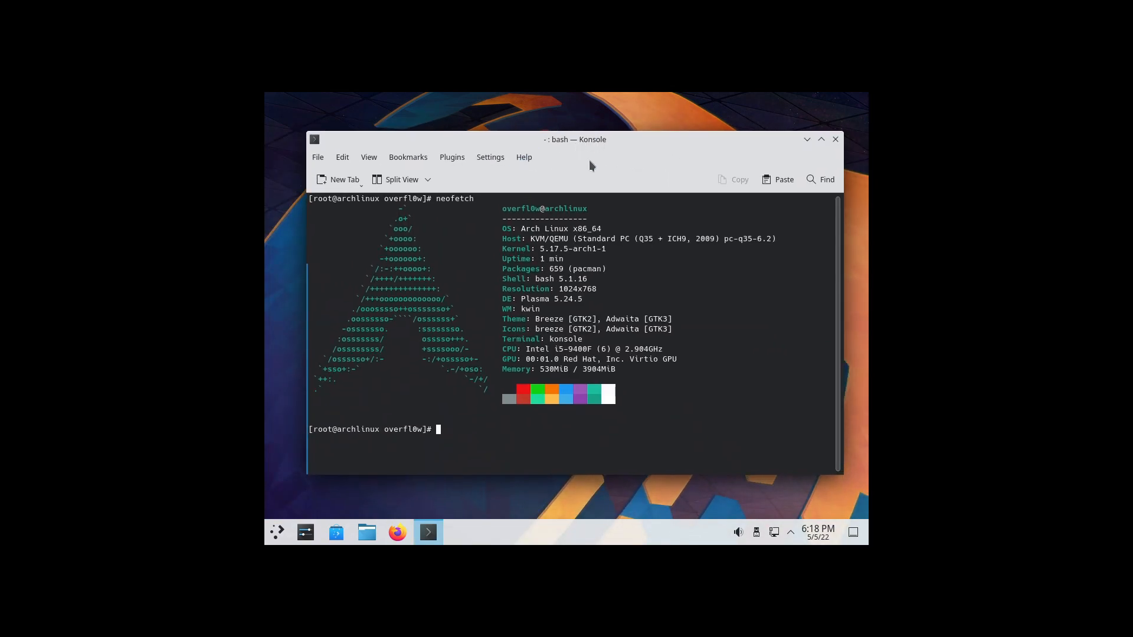
pyautogui.moveTo(589, 139); pyautogui.dragTo(571, 137)
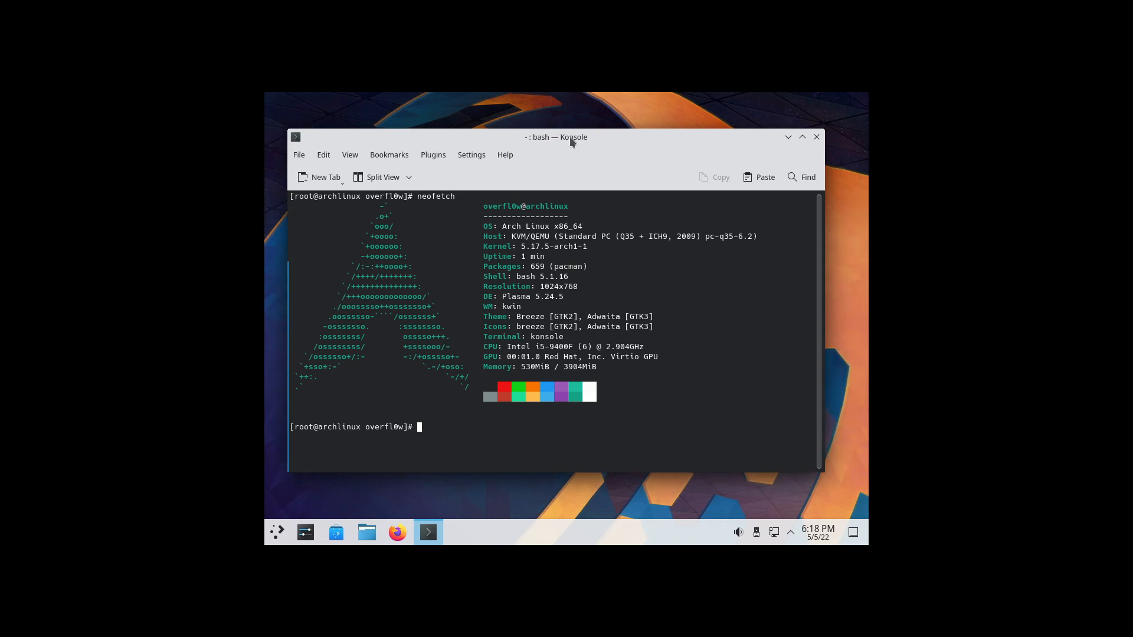